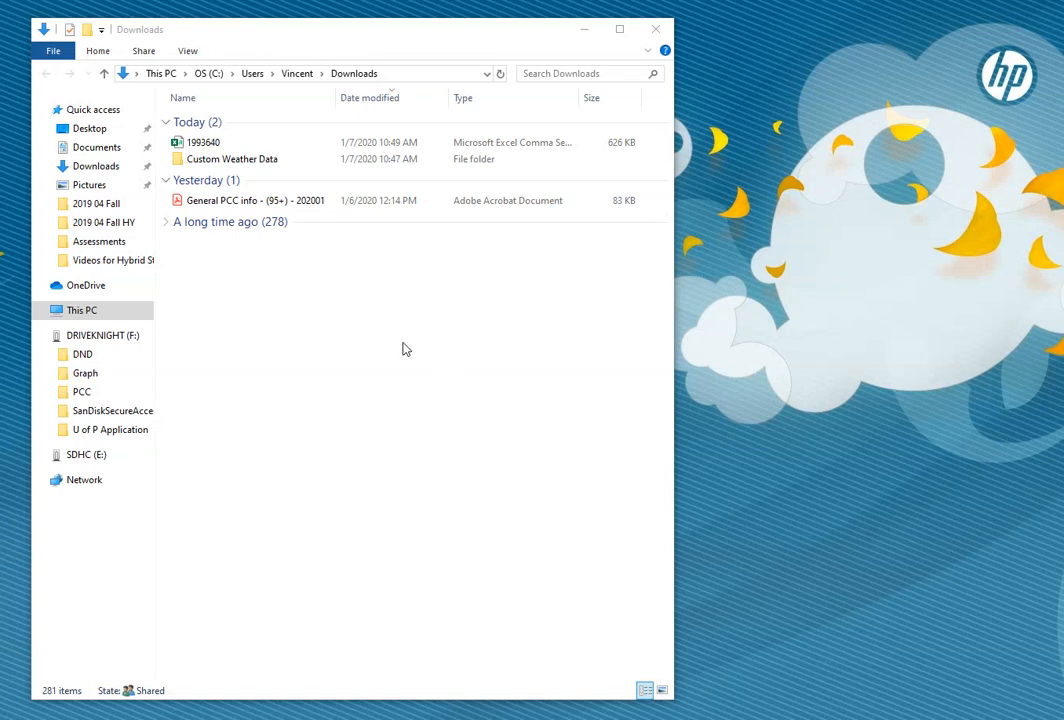
mouse_move(394, 344)
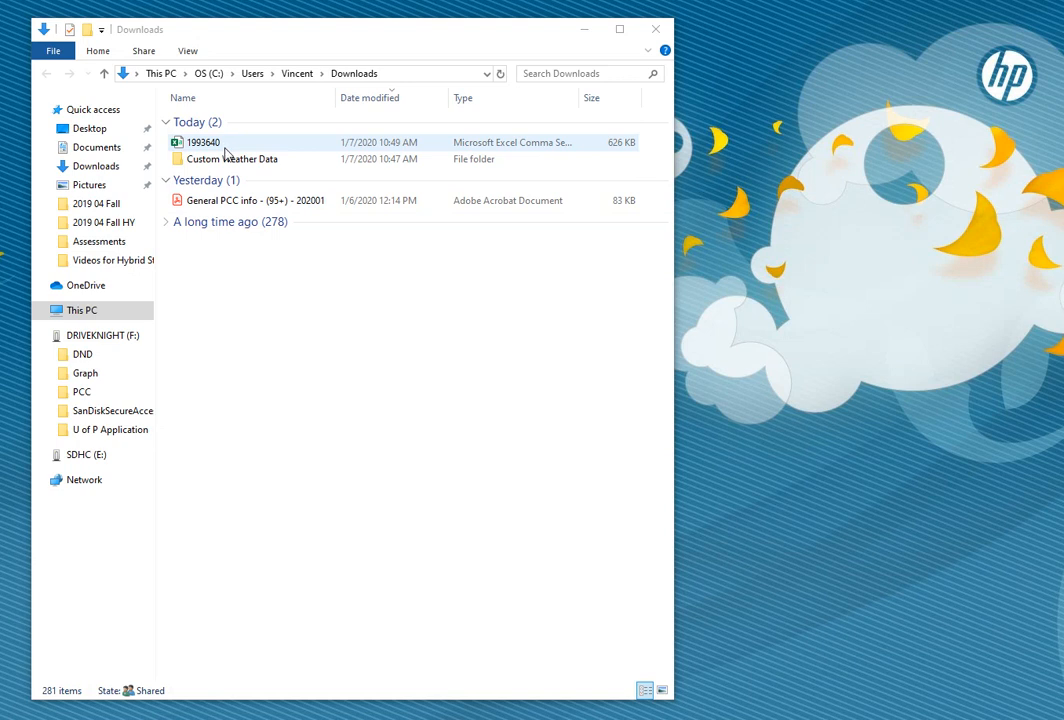
Step: Rename the downloaded file to 'Portland ME Weather Data' and open it in Excel
left_click(204, 142)
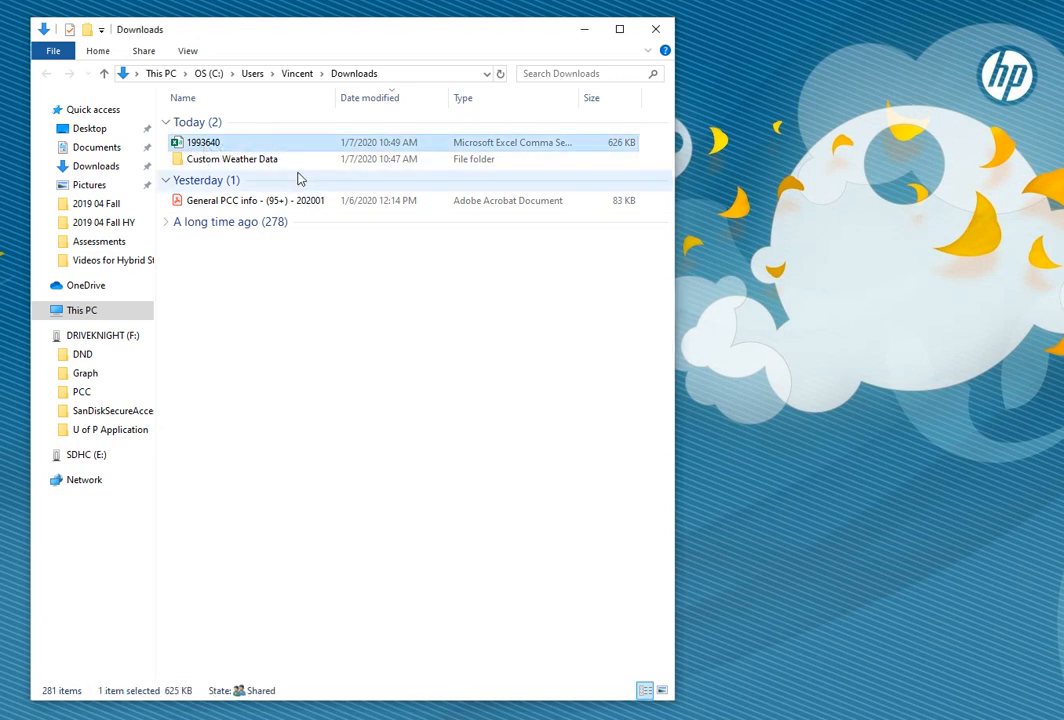
type("Portland ME Weather D")
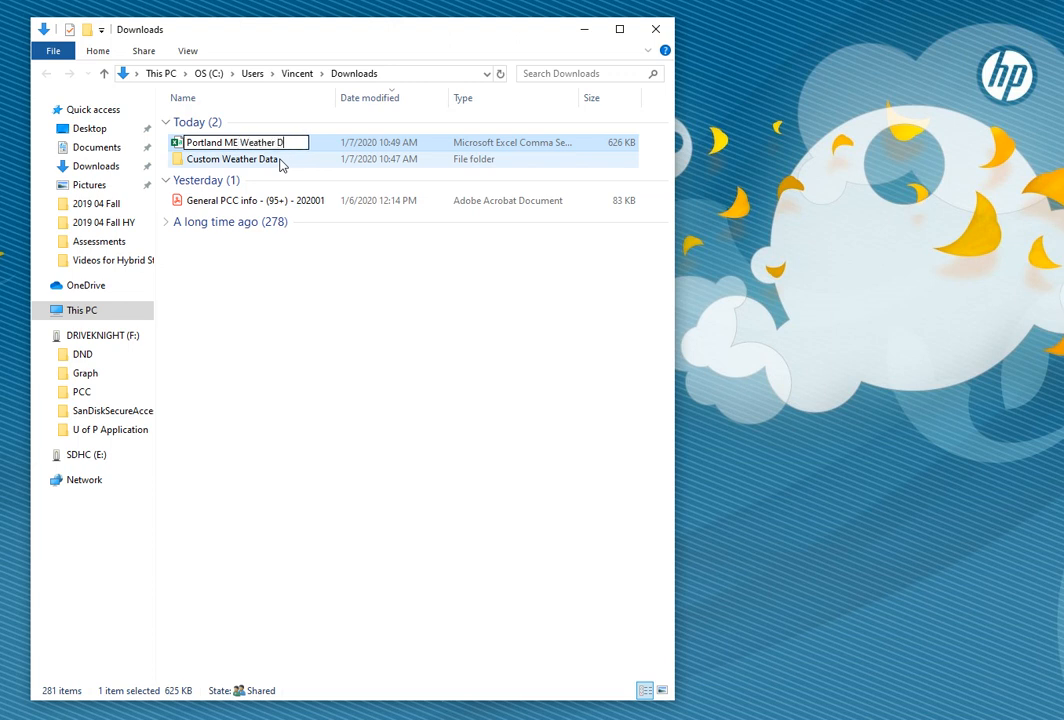
key("Enter")
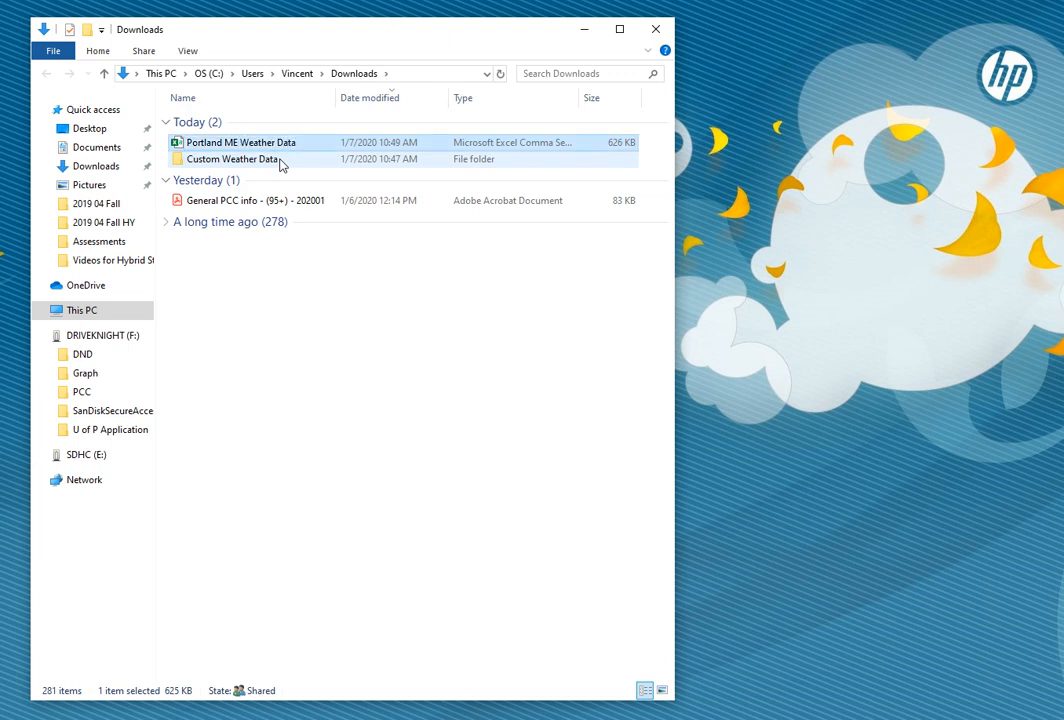
double_click(240, 142)
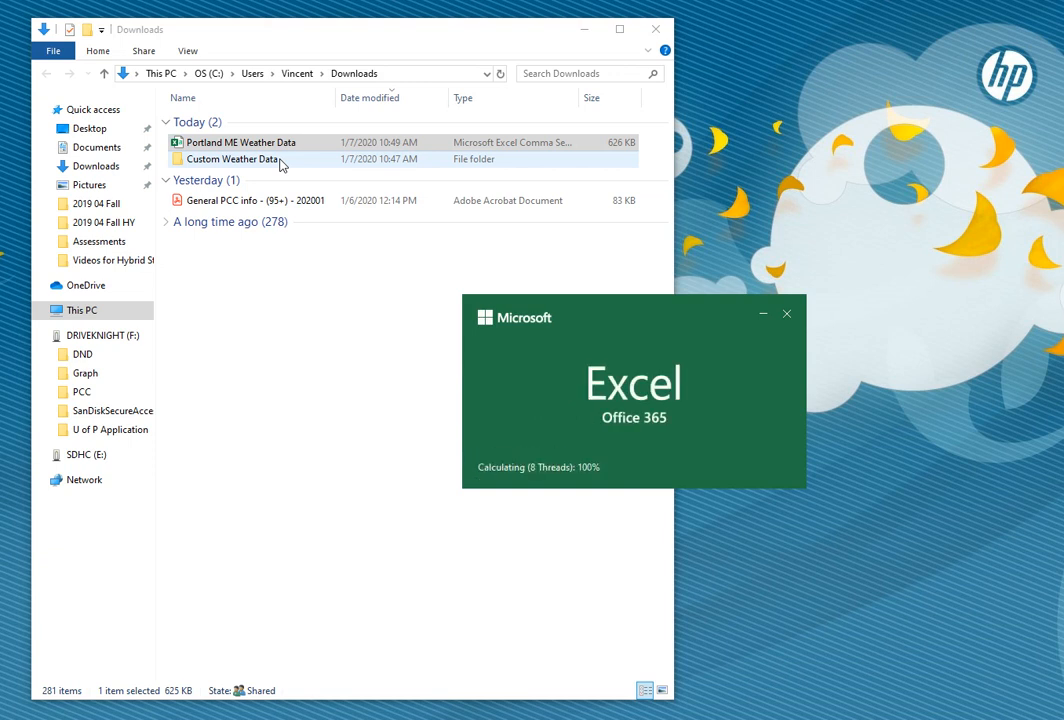
Step: Review the workbook's column headings from SNOW through the temperature and TSUN fields
double_click(240, 142)
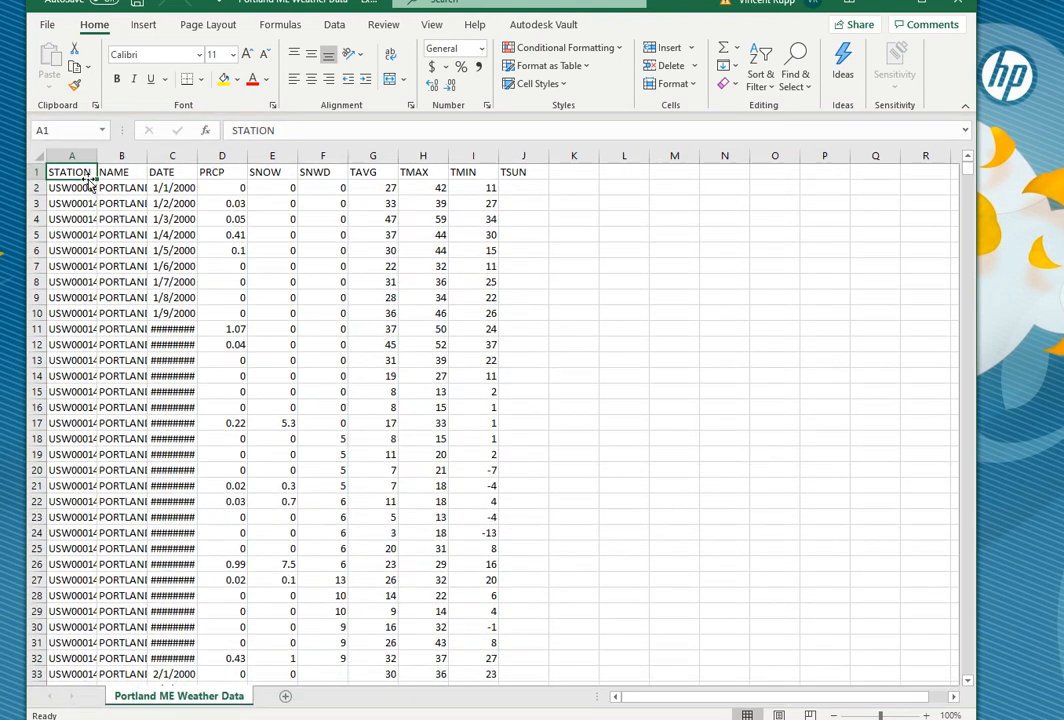
mouse_move(120, 172)
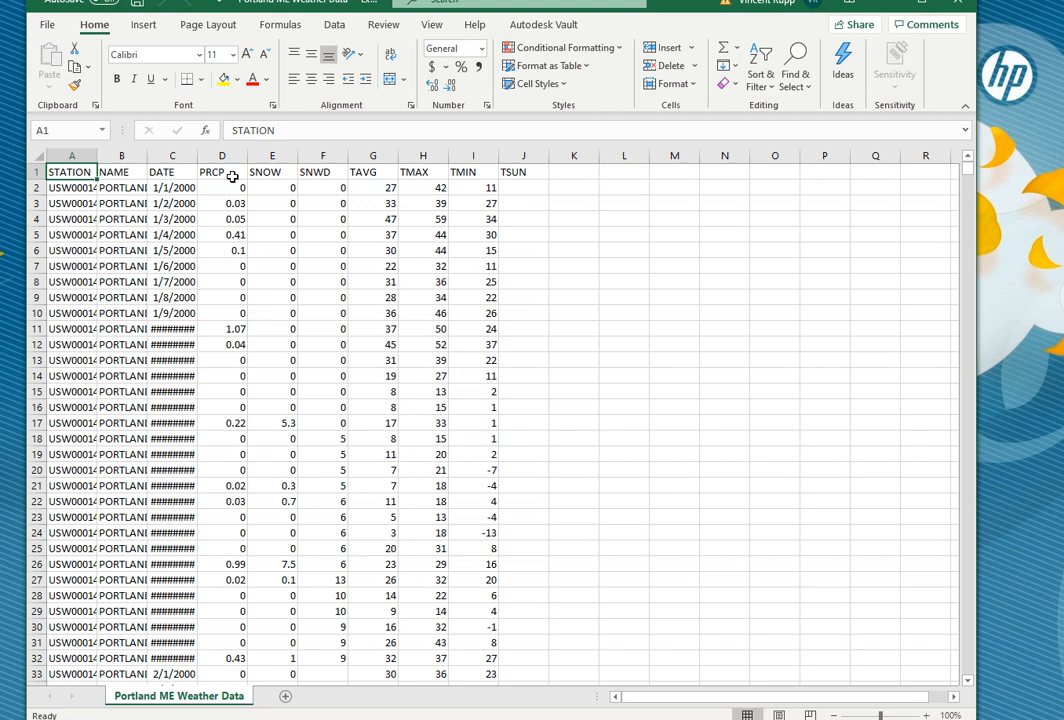
left_click(272, 172)
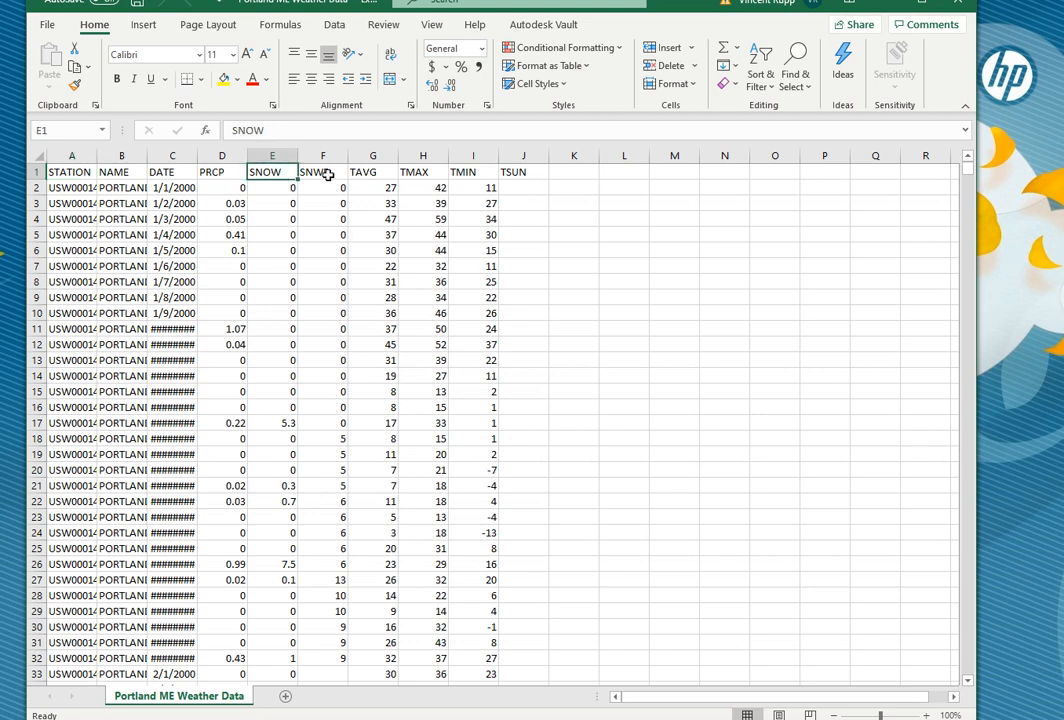
left_click(322, 172)
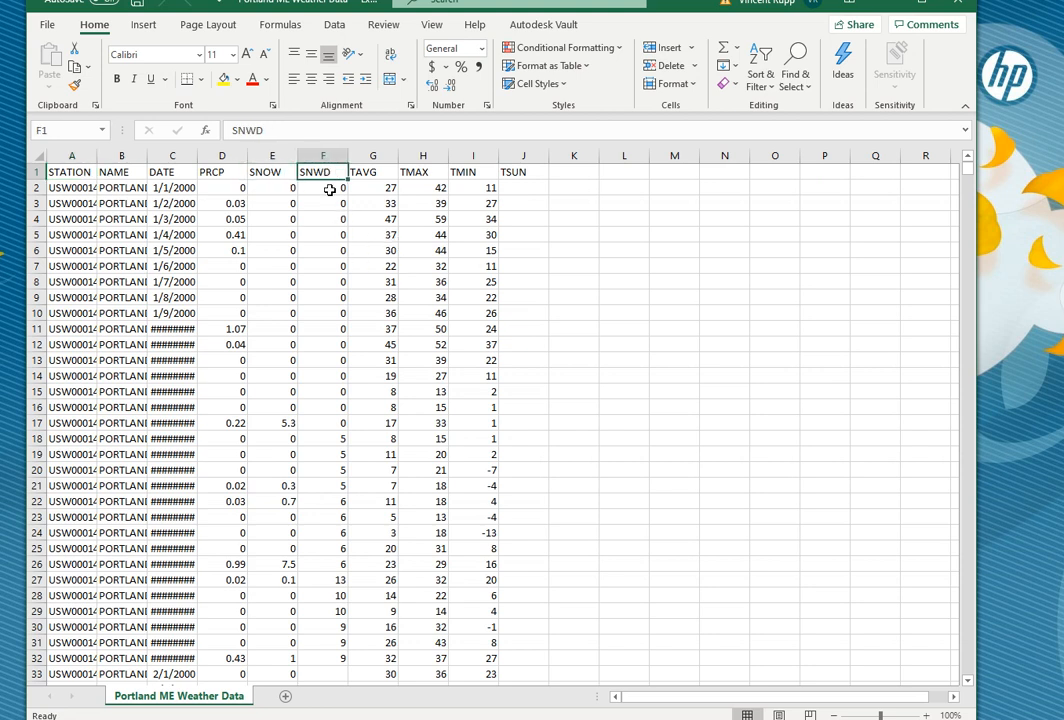
mouse_move(404, 204)
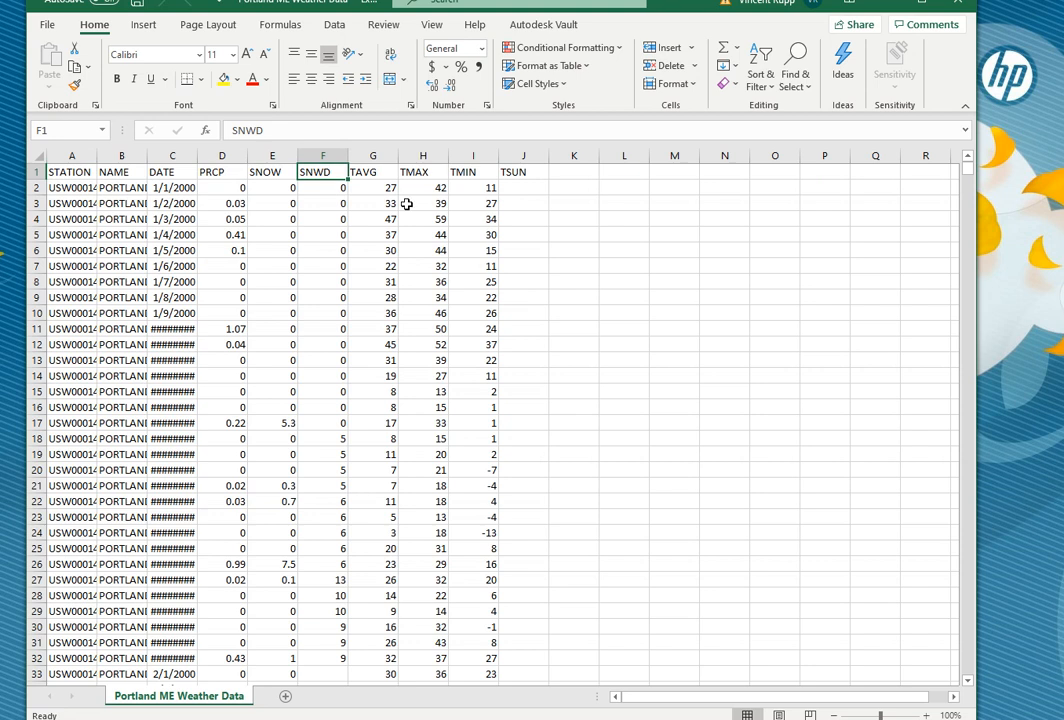
left_click(472, 172)
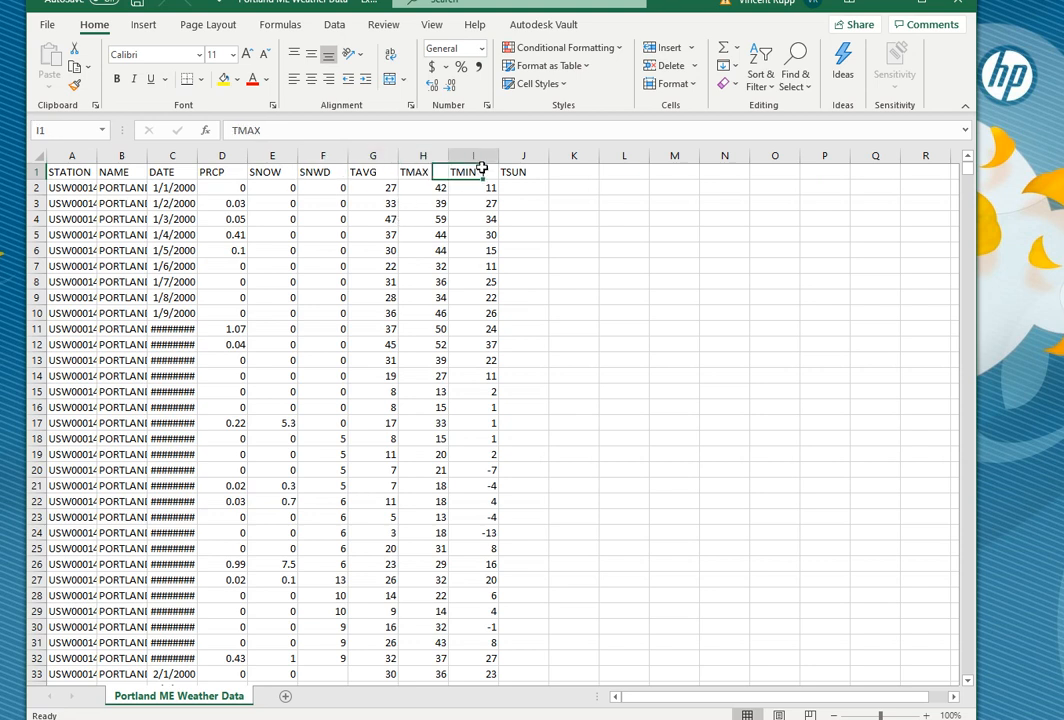
left_click(524, 172)
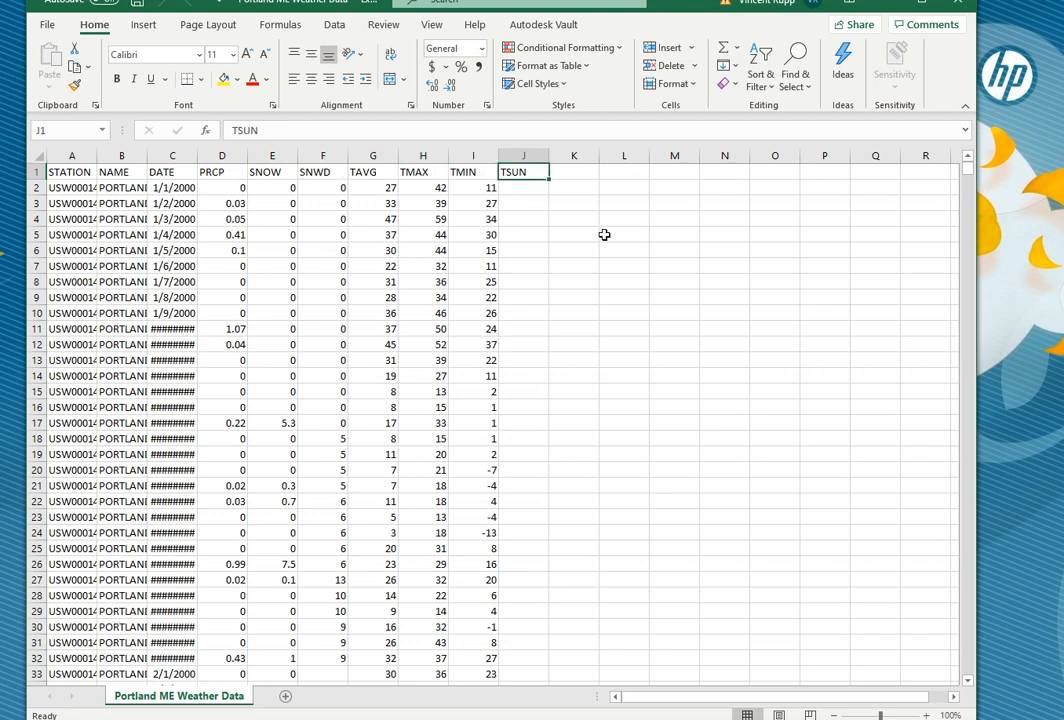
scroll("down", 3)
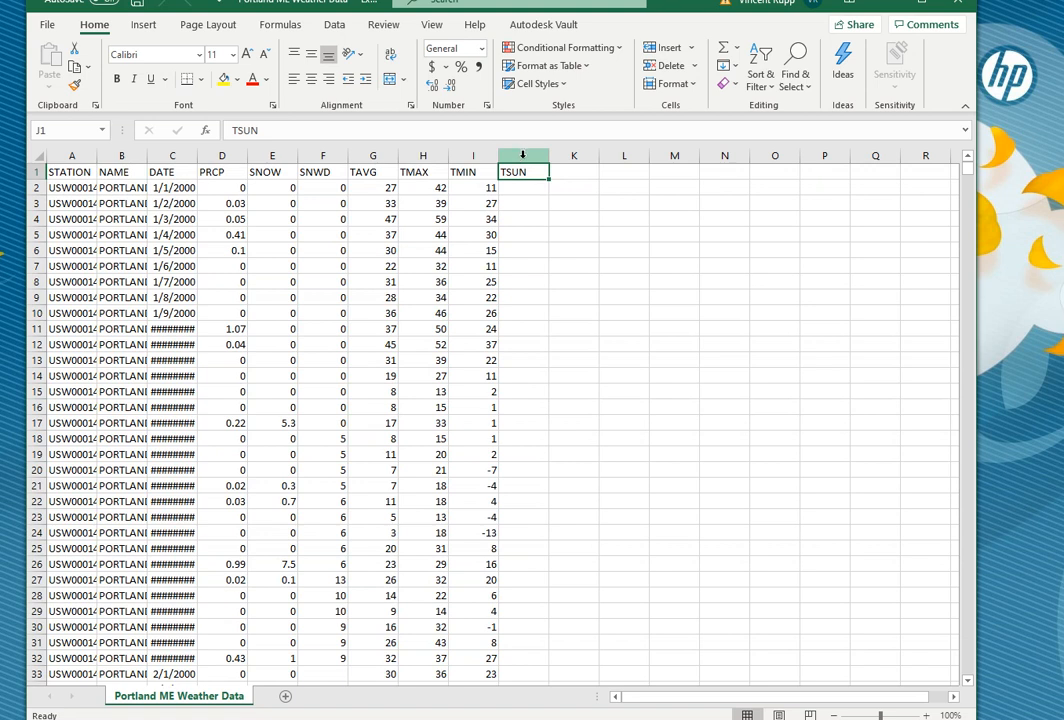
Step: Delete the empty TSUN column and widen the DATE column so full dates display
right_click(522, 156)
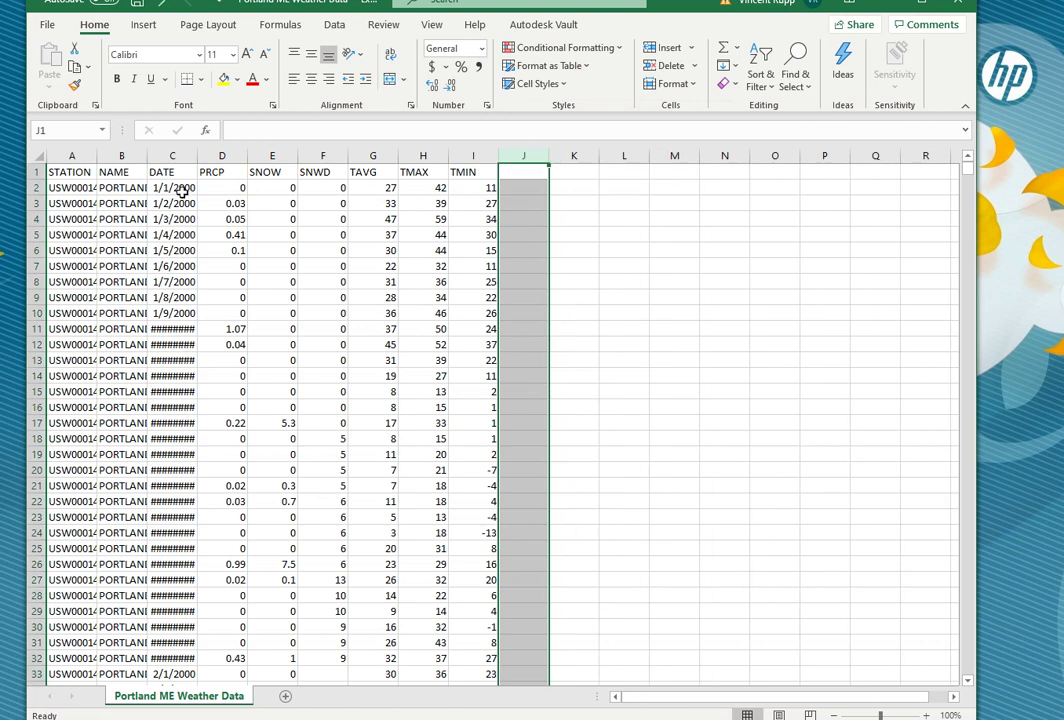
mouse_move(168, 338)
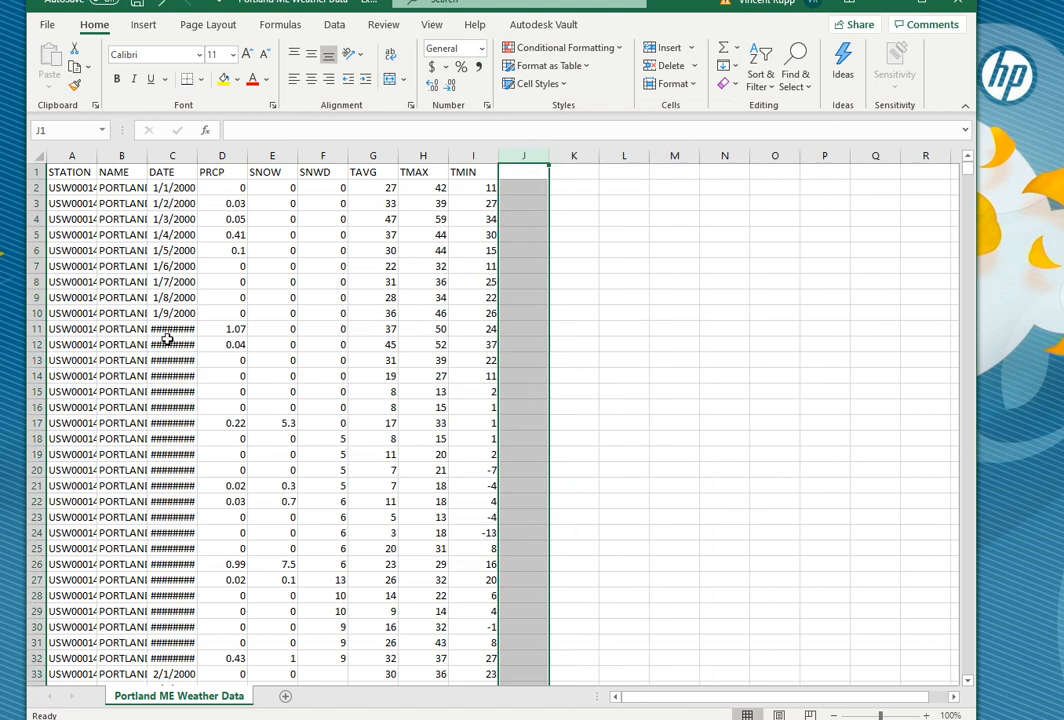
mouse_move(168, 344)
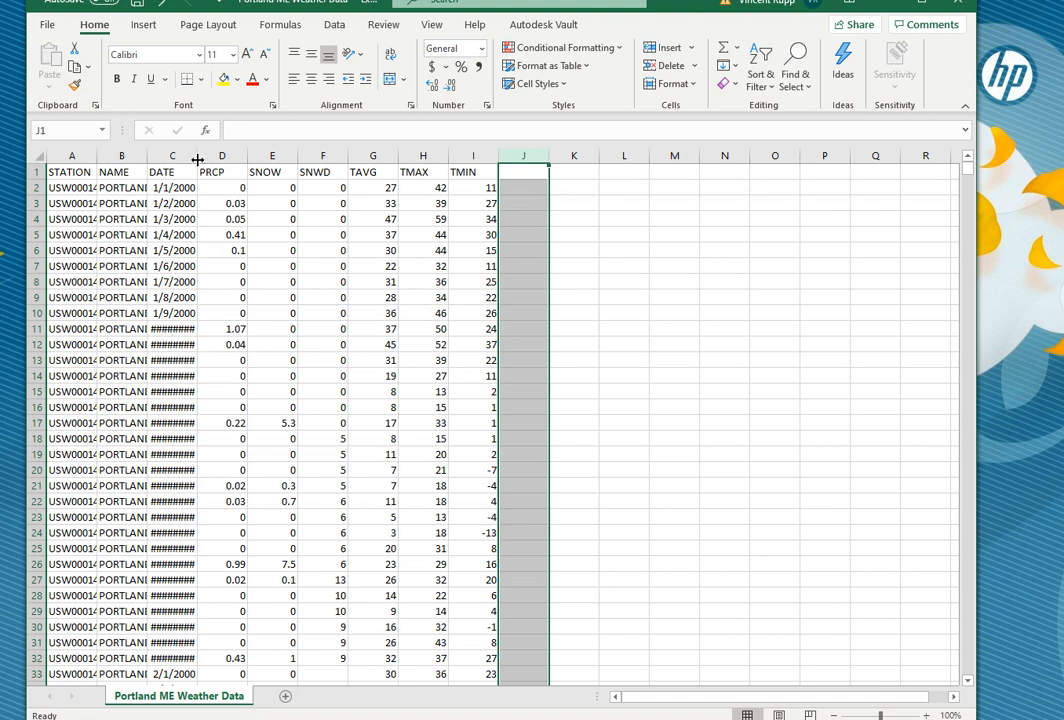
left_click_drag(198, 160, 224, 160)
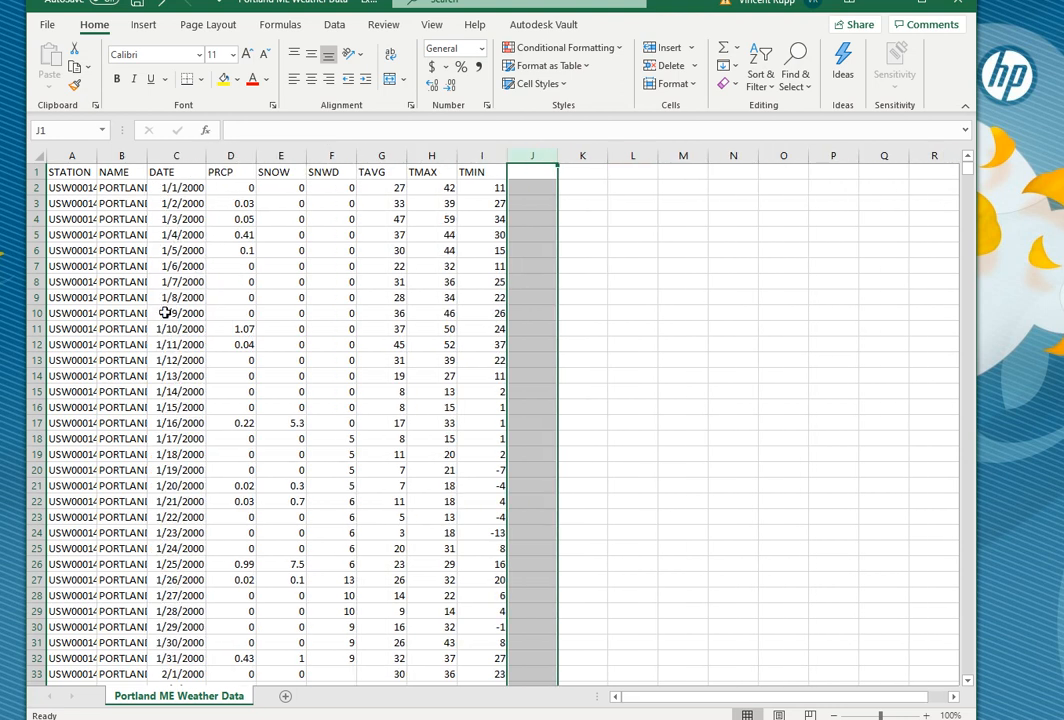
mouse_move(180, 296)
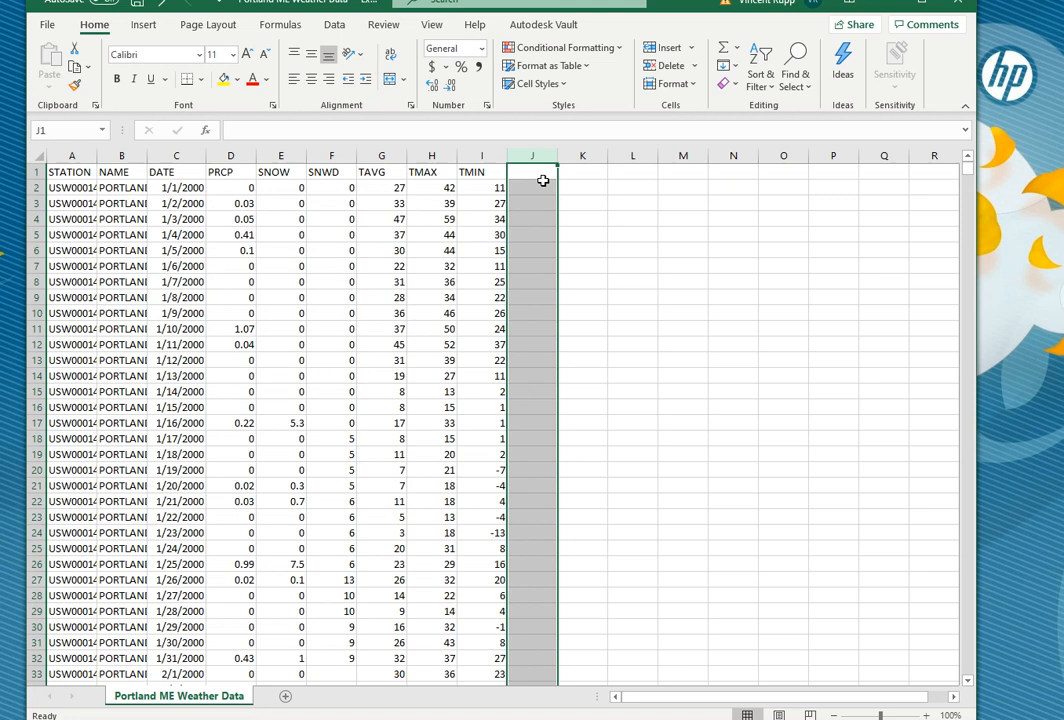
Step: Add Year, Month and Day headers and a =YEAR(C2) formula in J2
left_click(532, 172)
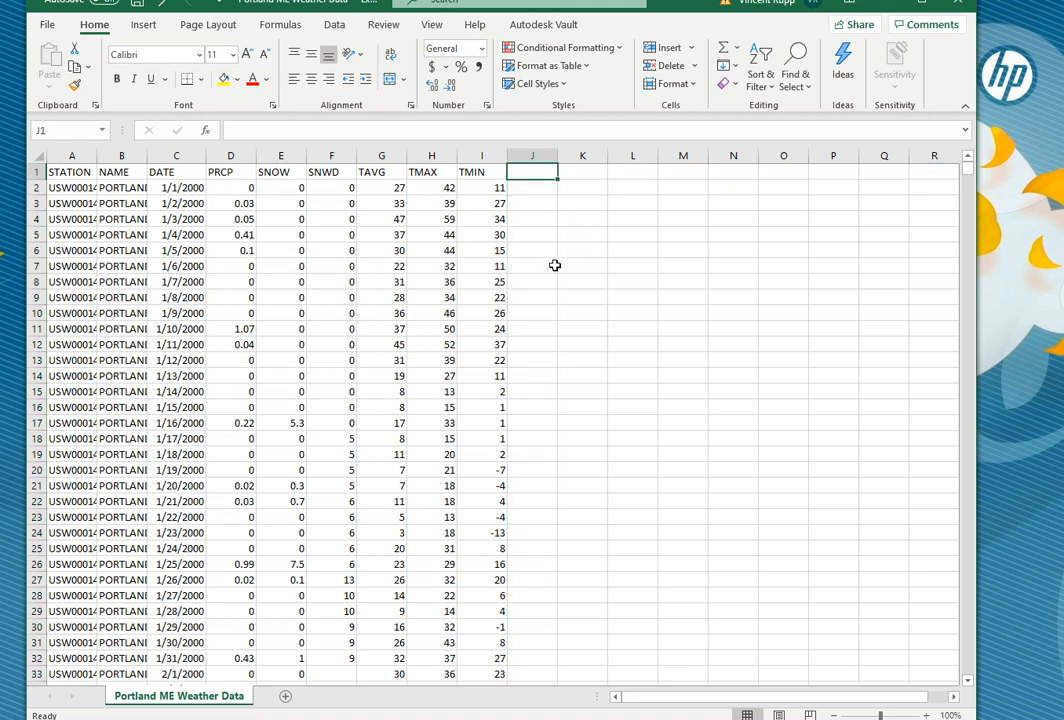
left_click(176, 188)
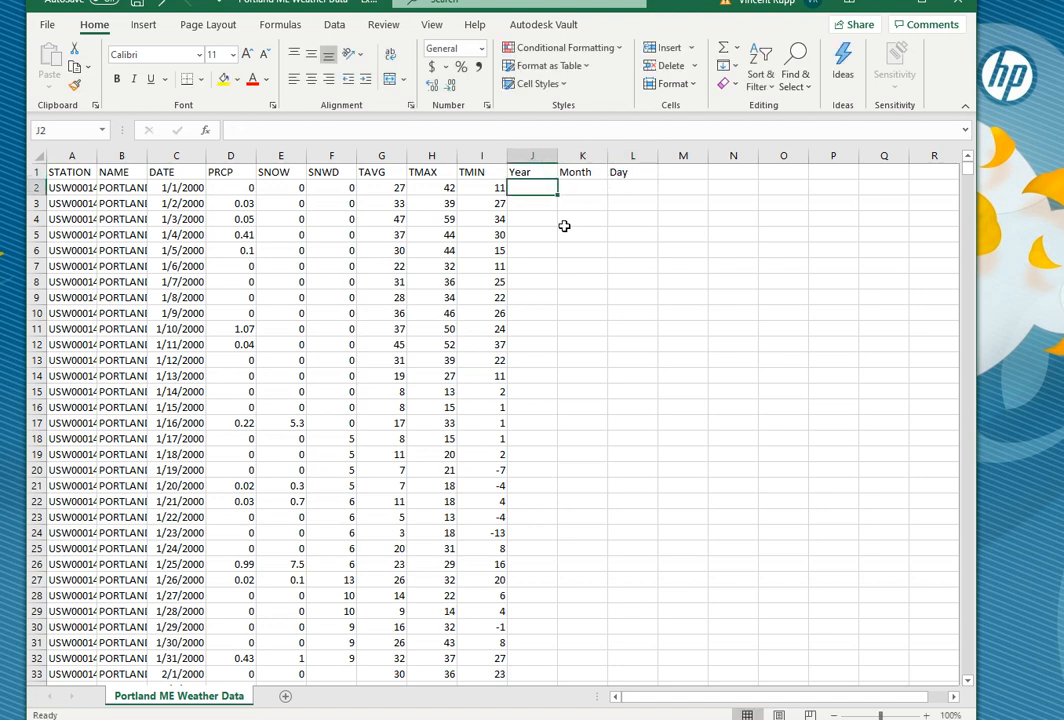
type("=year(")
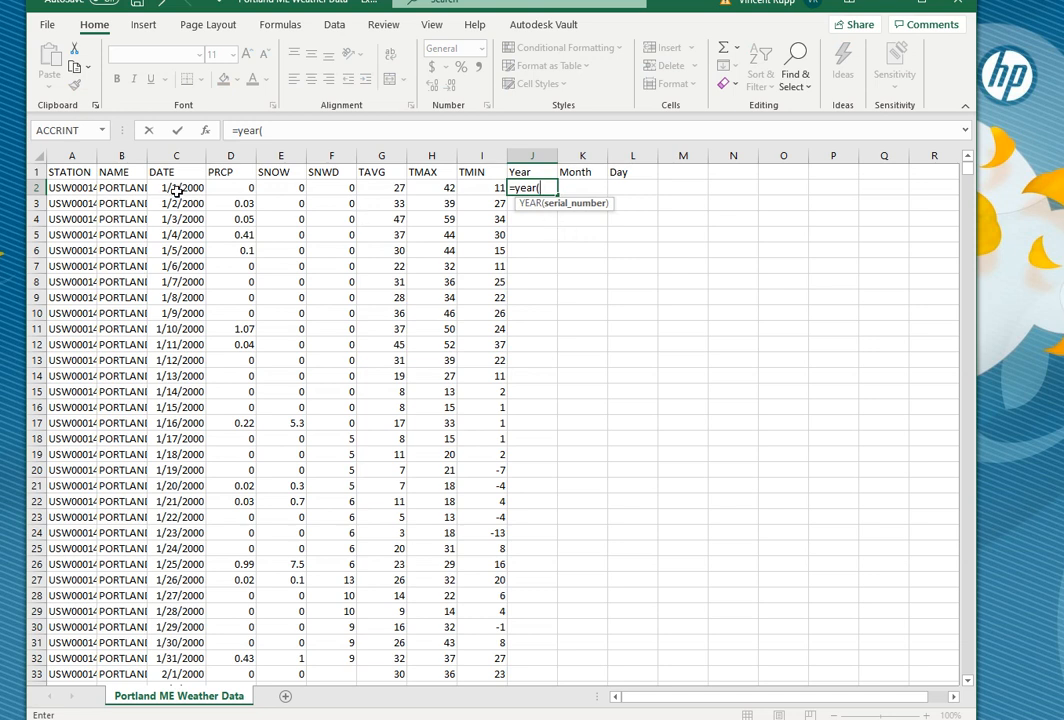
left_click(176, 188)
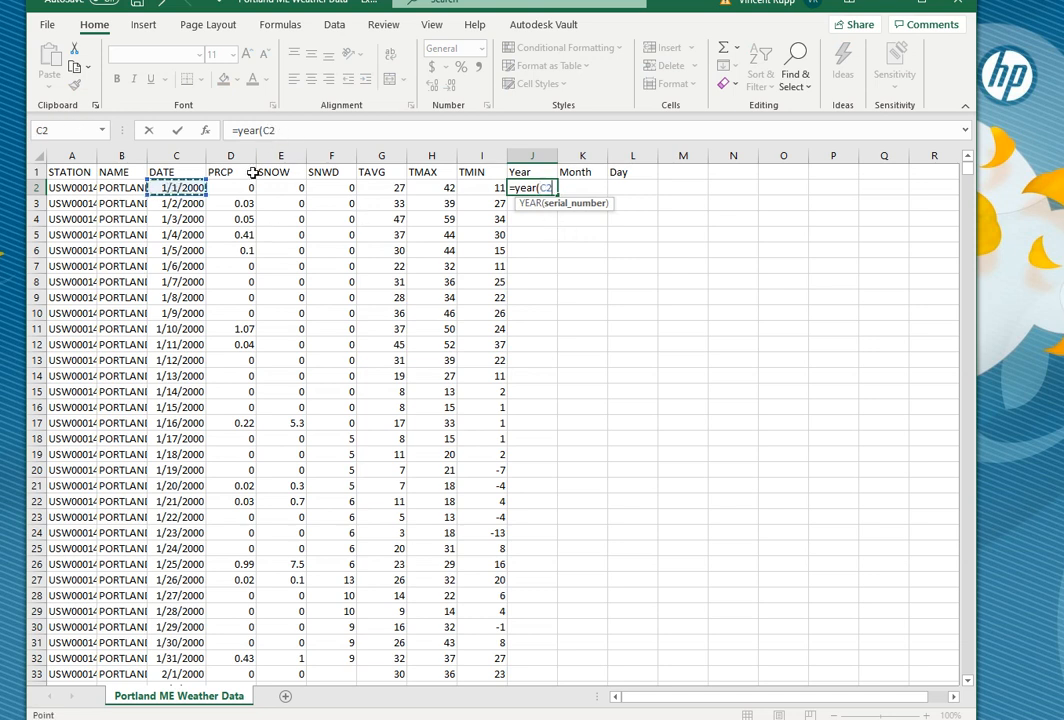
key("Enter")
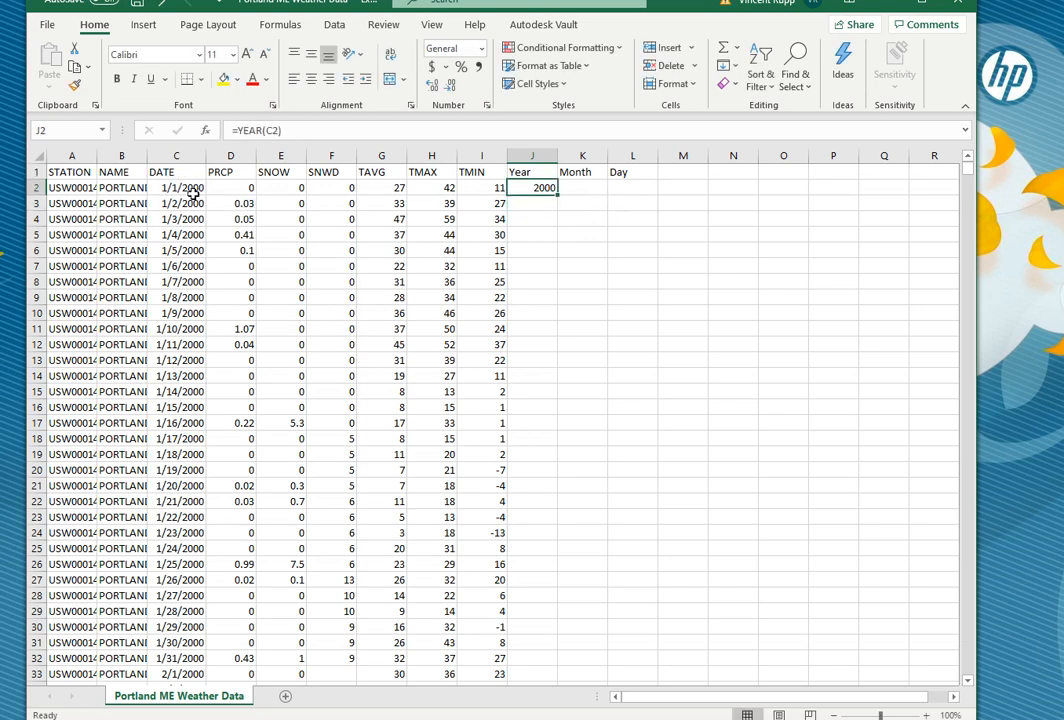
Step: Add =MONTH(C2) and =DAY(C2) formulas in K2 and L2, giving 1 and 1
type("=month(C2")
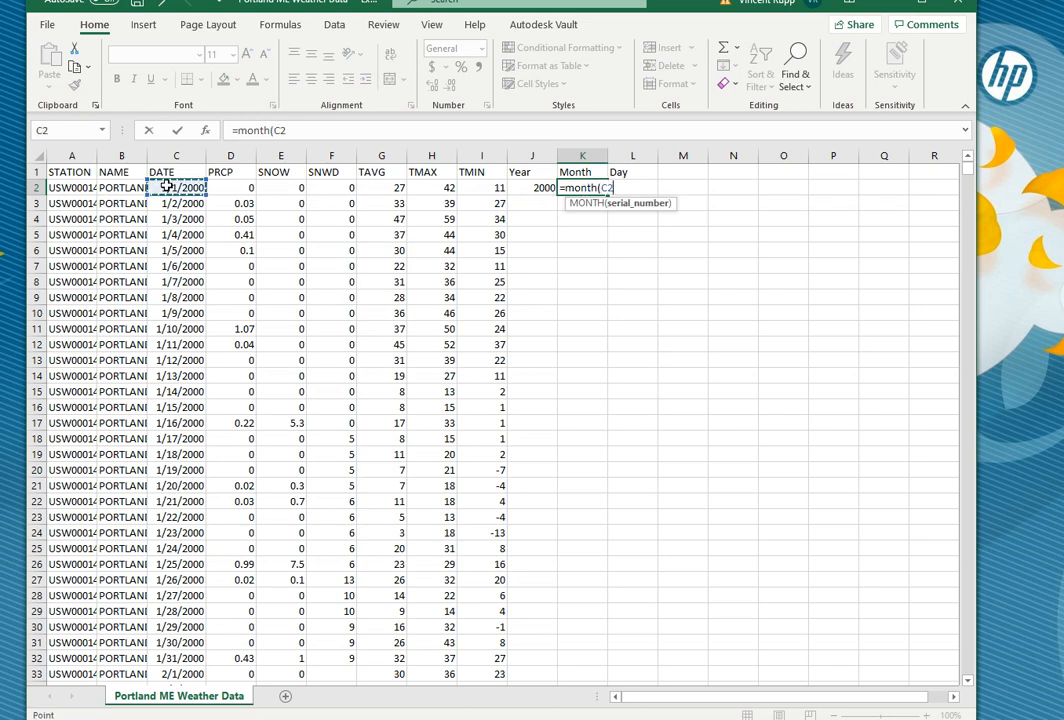
key("Enter")
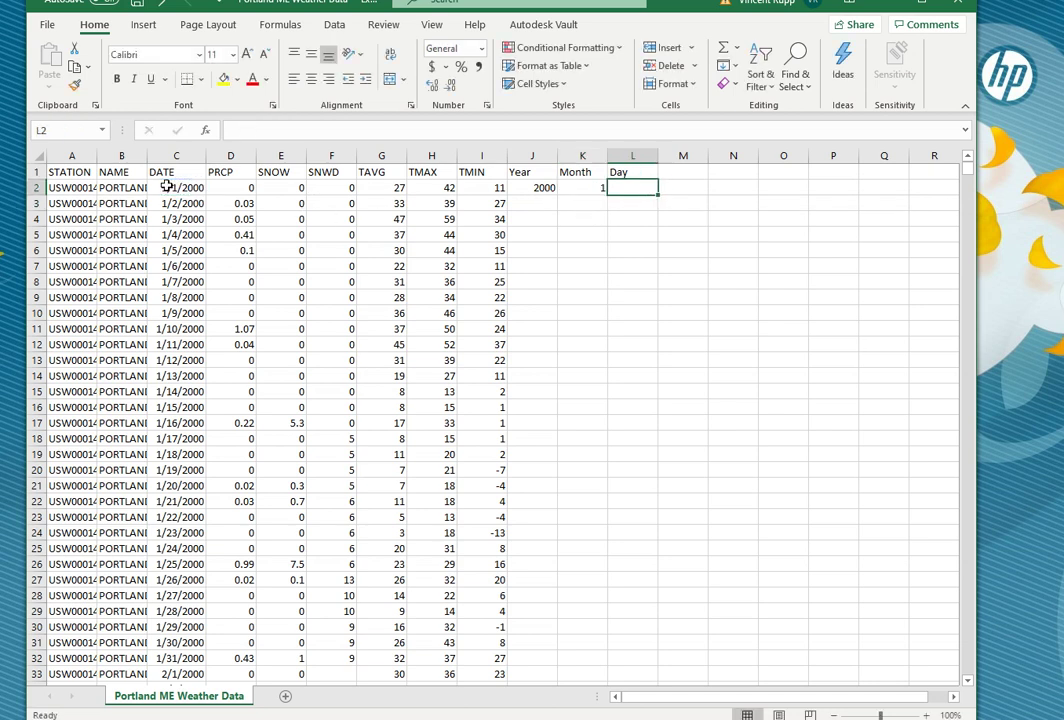
type("=day(")
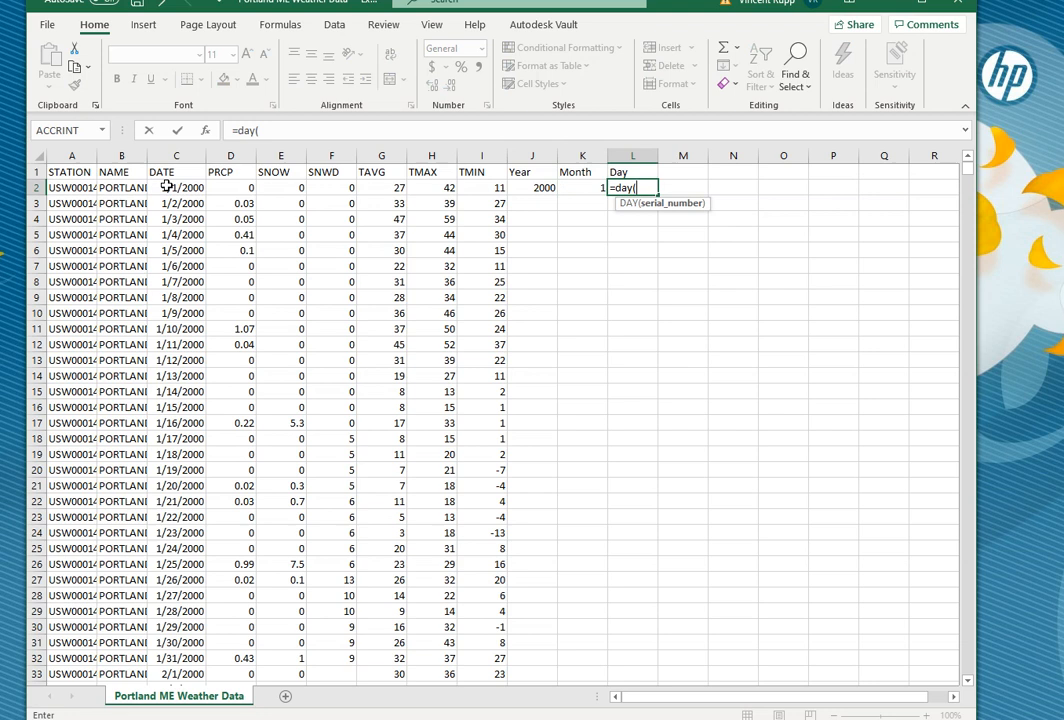
left_click(176, 188)
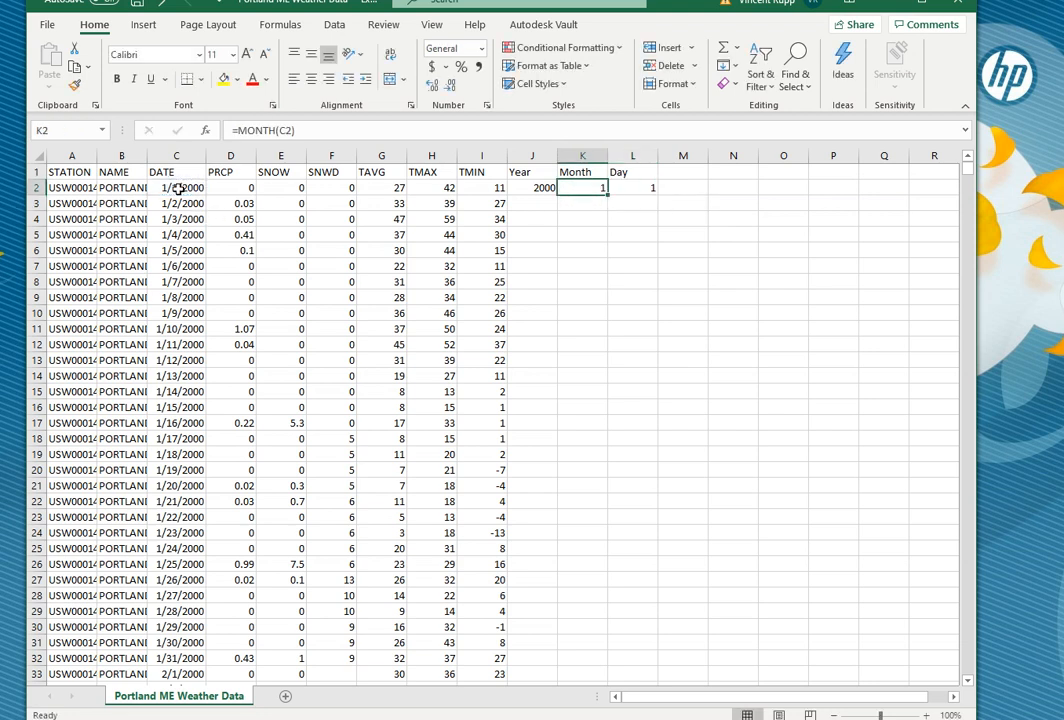
left_click(532, 188)
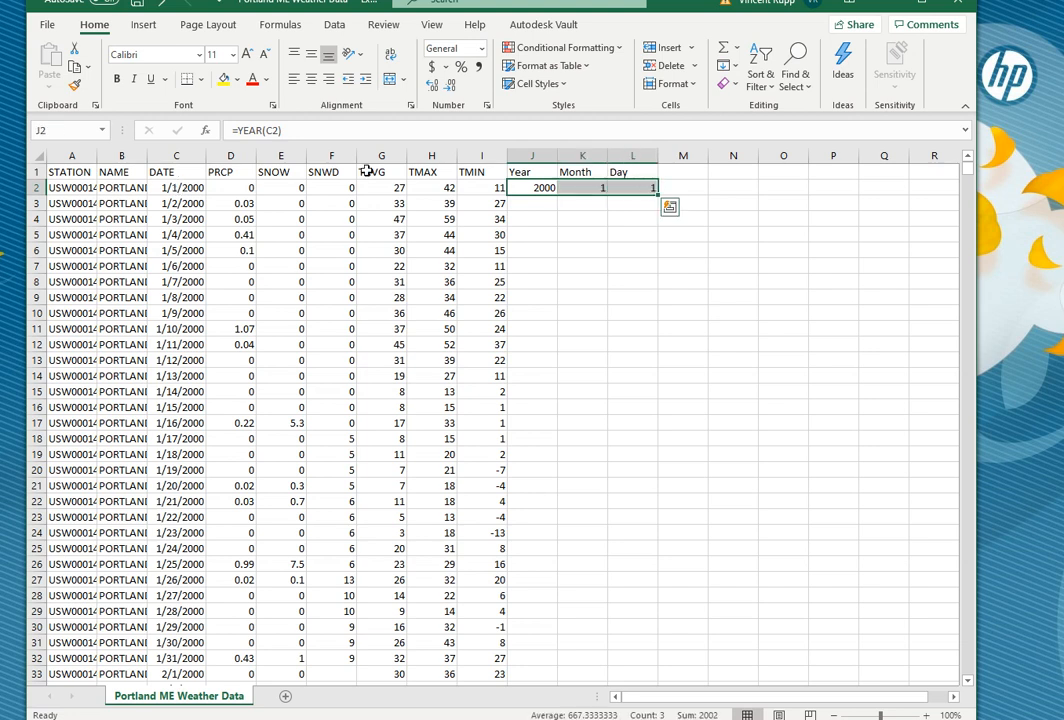
Step: Fill the Year, Month and Day formulas in J2:L2 down to the last 2020 row
left_click_drag(532, 188, 632, 188)
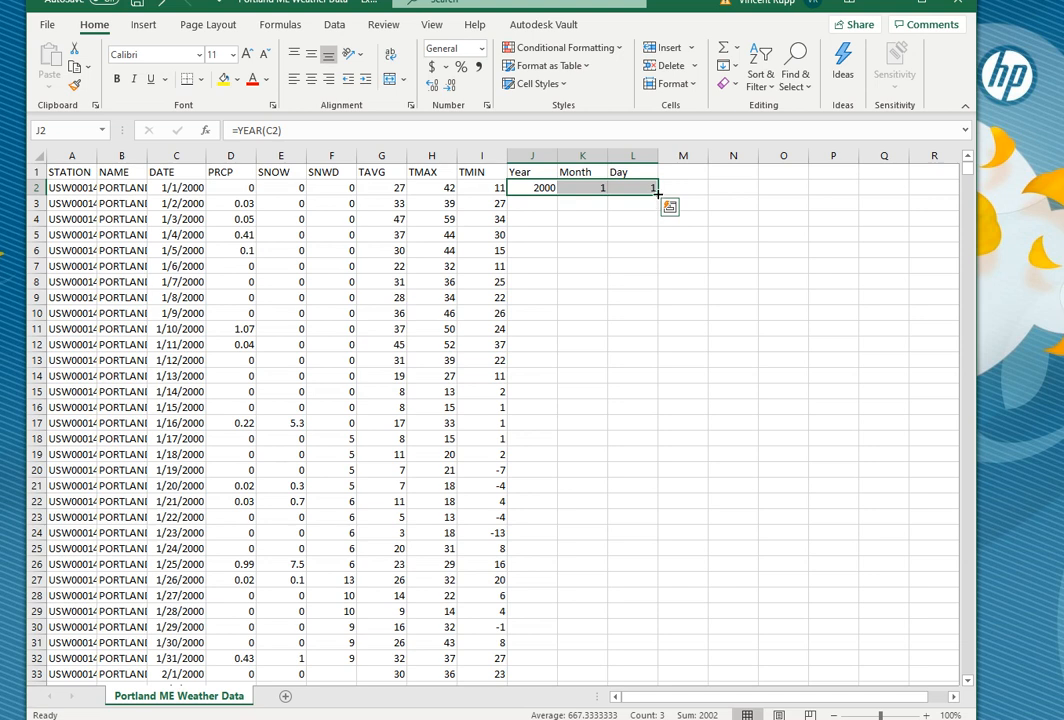
double_click(652, 188)
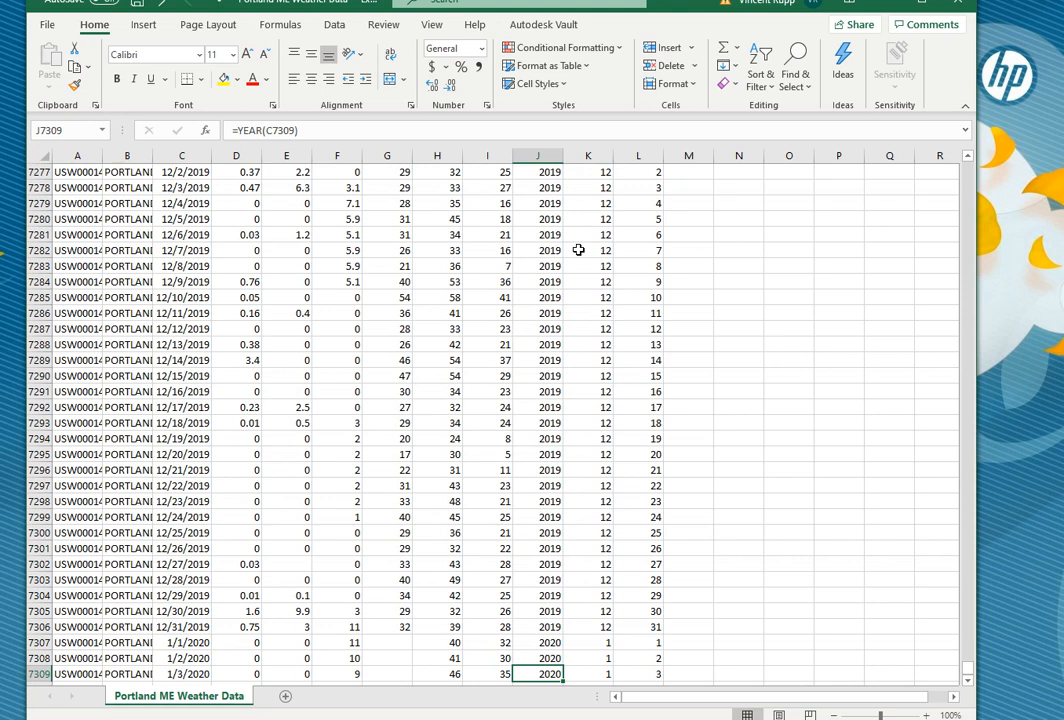
scroll("down", 3)
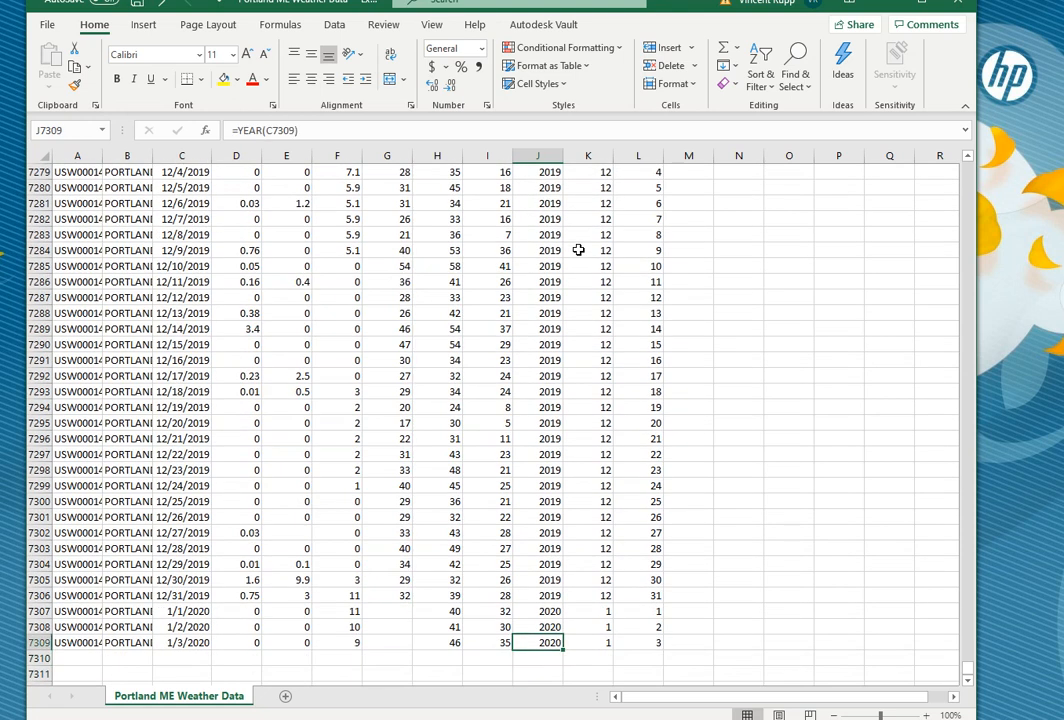
left_click(652, 642)
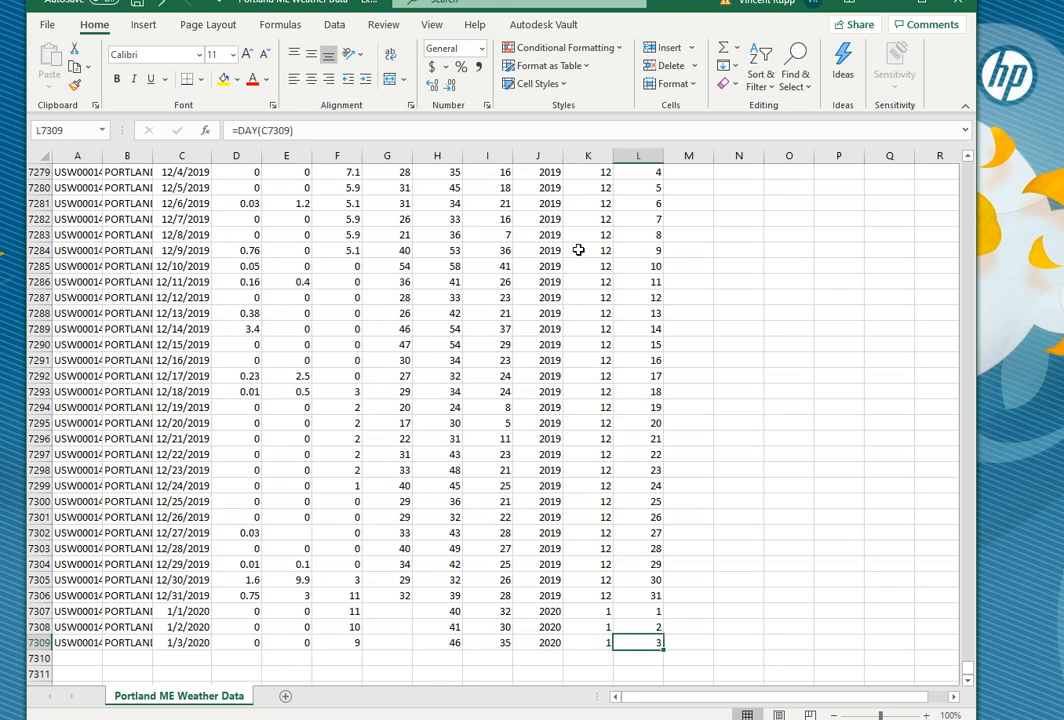
left_click(588, 640)
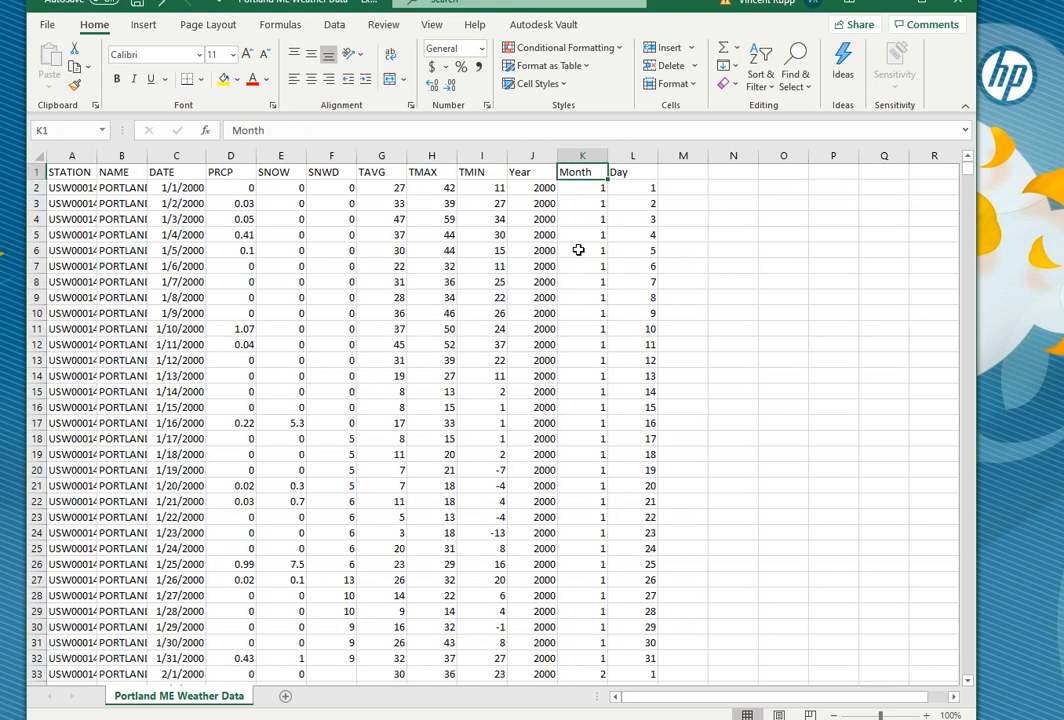
mouse_move(584, 260)
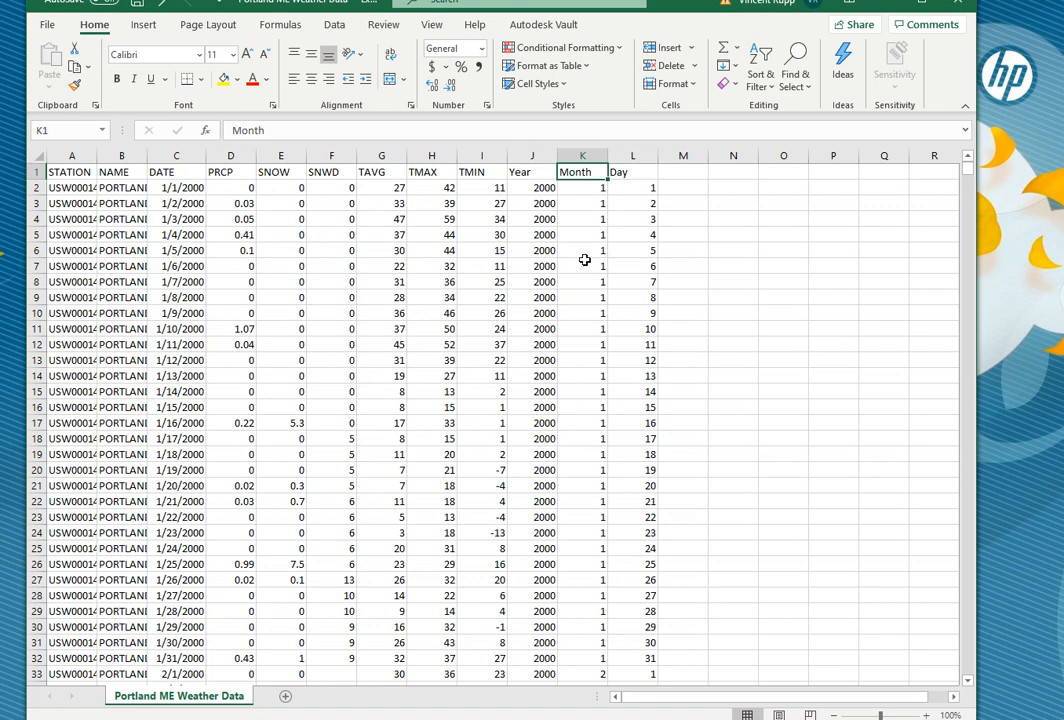
mouse_move(568, 266)
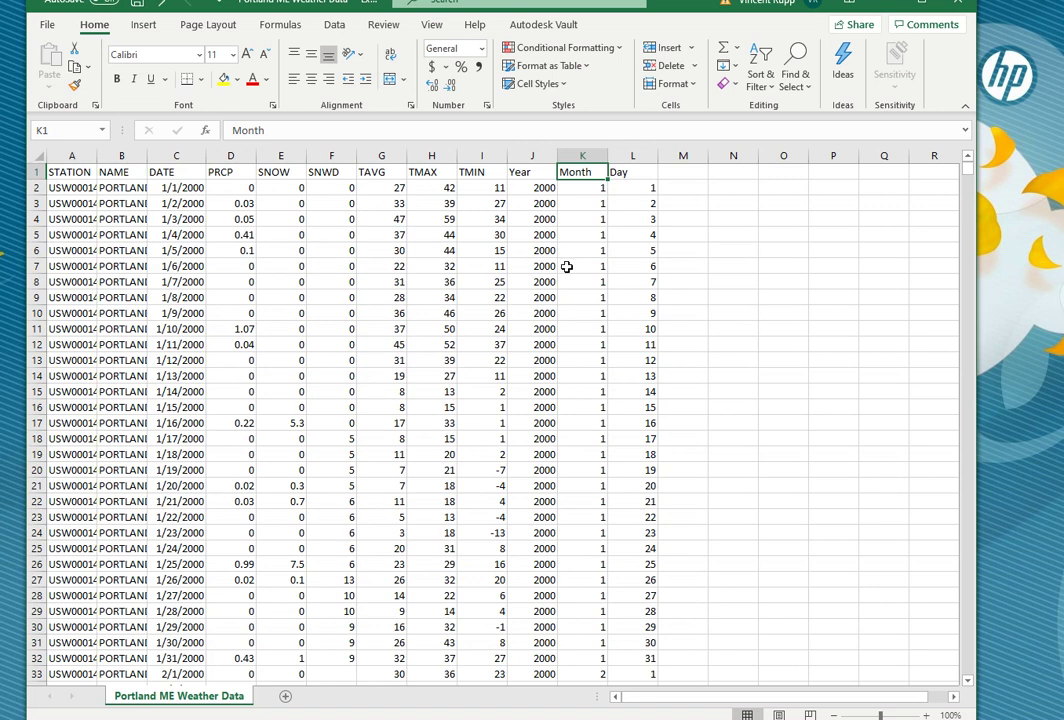
mouse_move(354, 328)
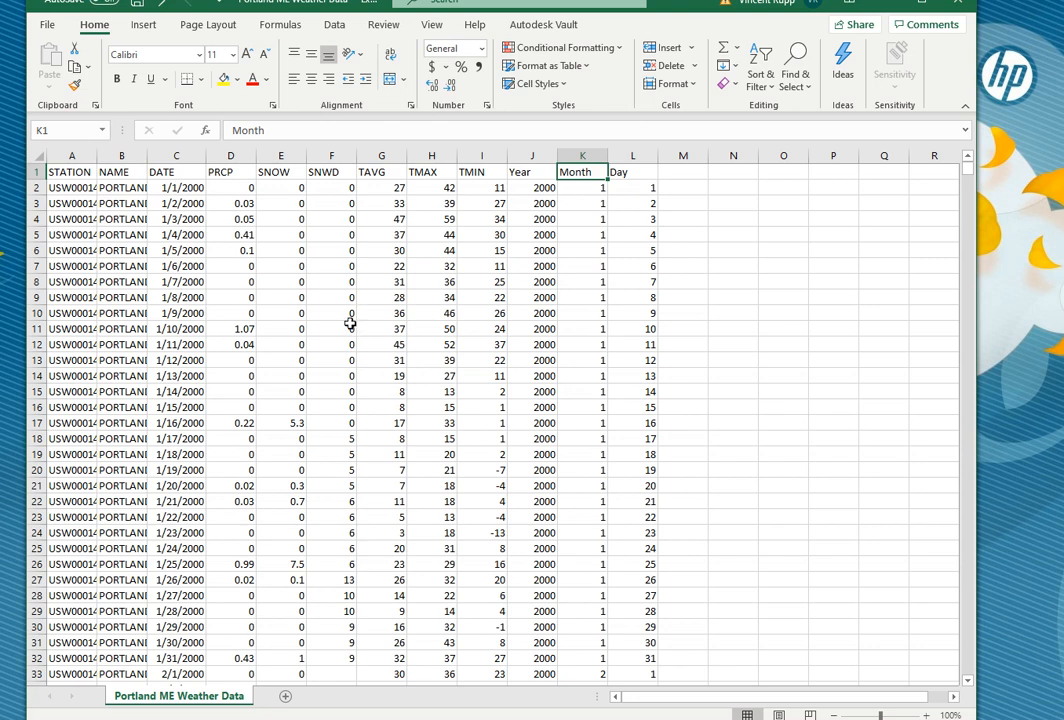
Step: Turn on Data filtering and keep only Month 1, leaving 623 January records
left_click(336, 24)
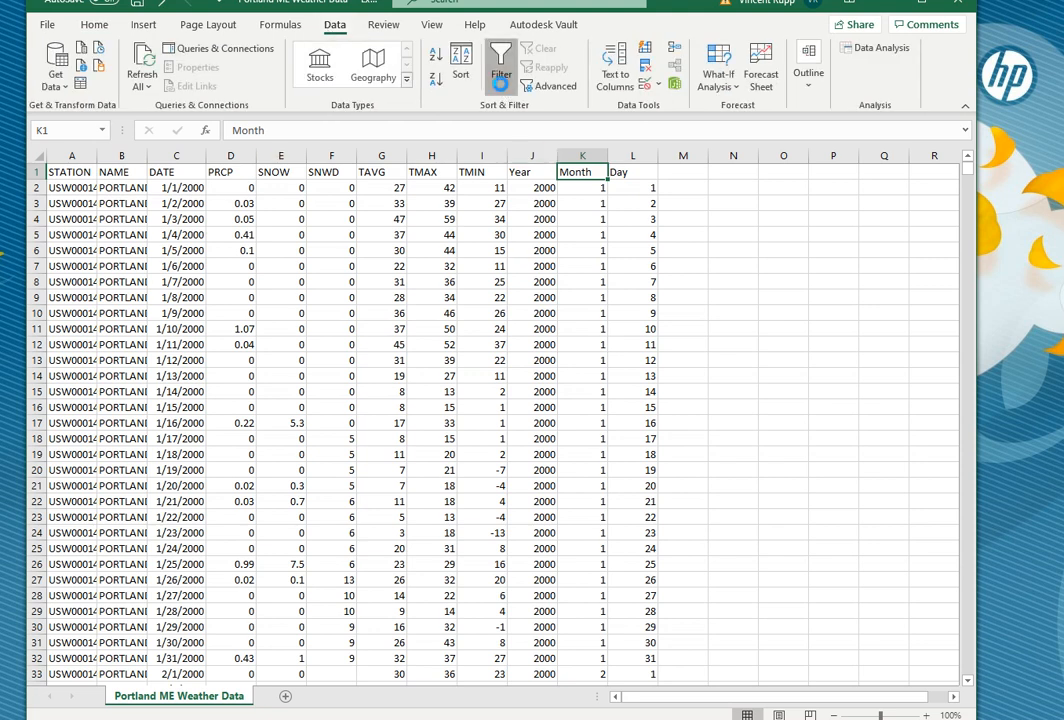
left_click(504, 72)
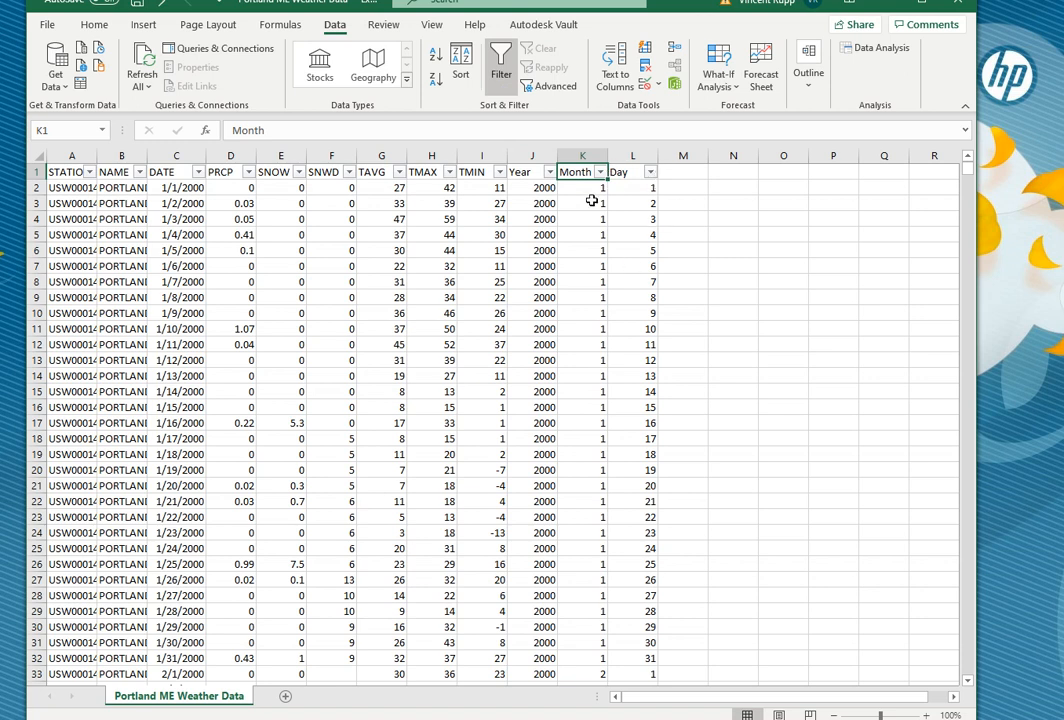
left_click(600, 172)
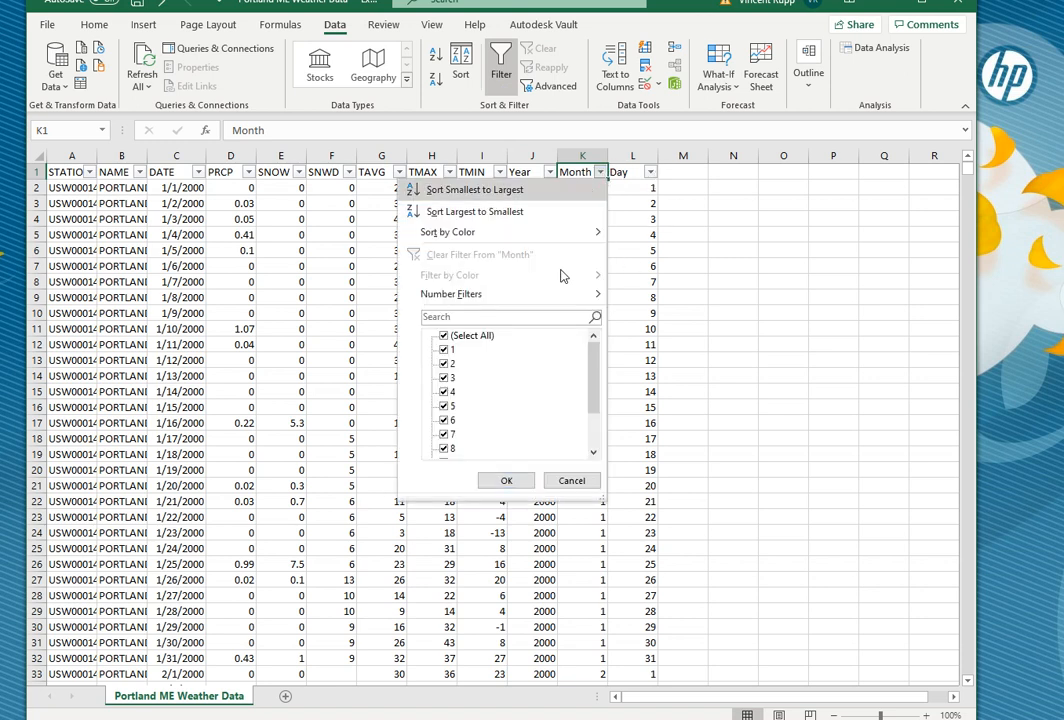
mouse_move(476, 400)
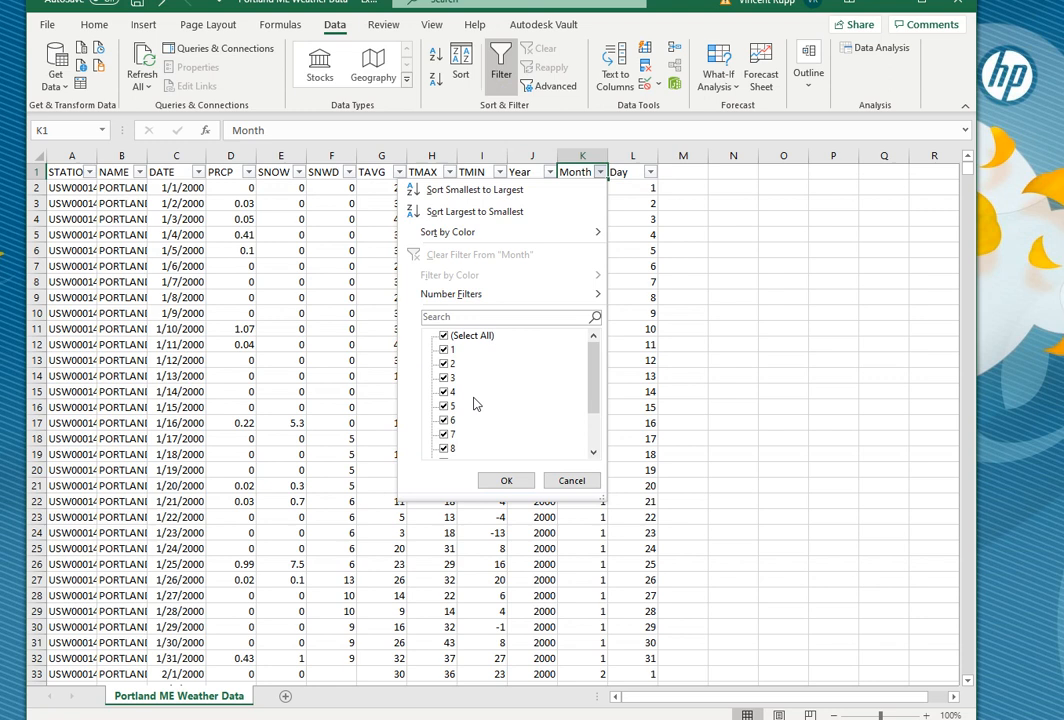
left_click(444, 336)
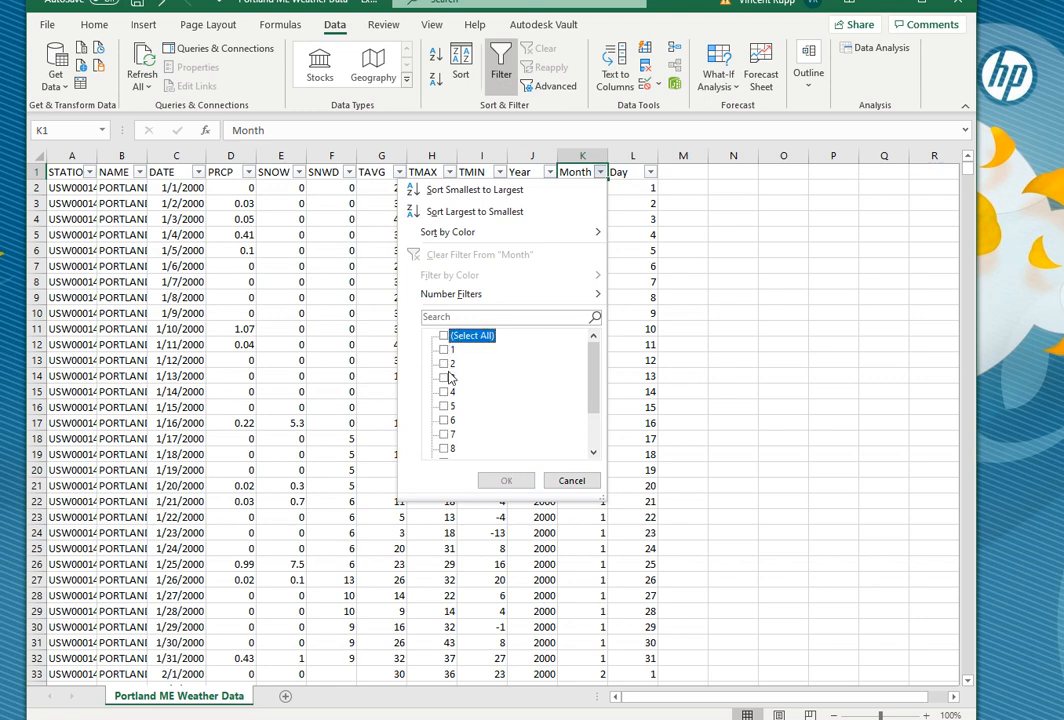
left_click(444, 348)
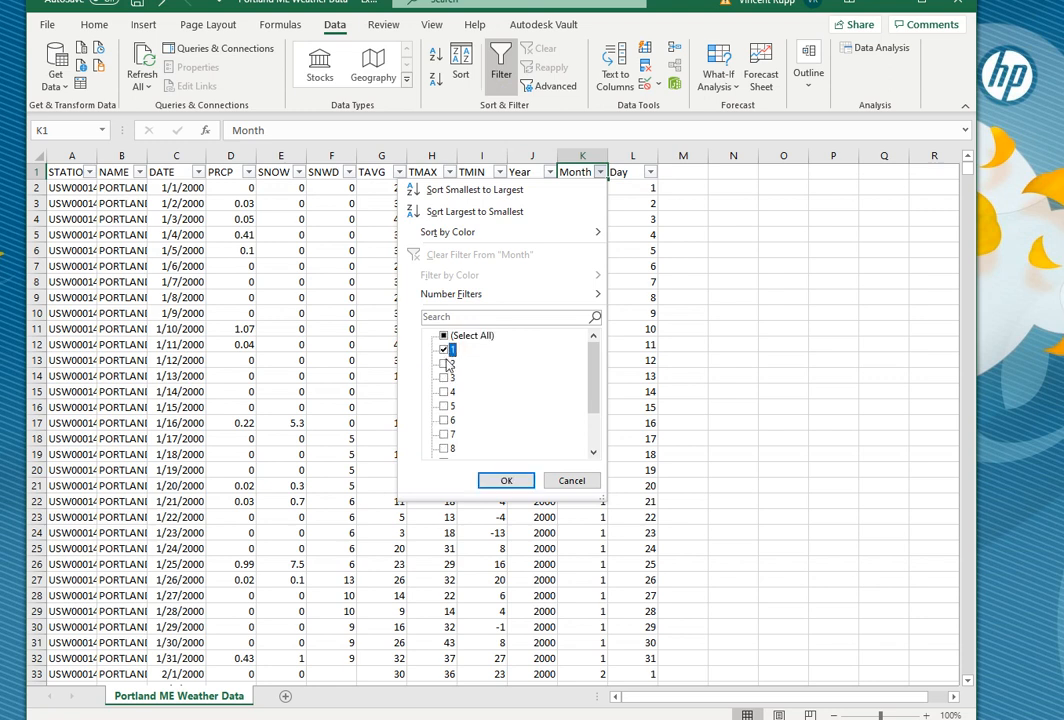
left_click(504, 480)
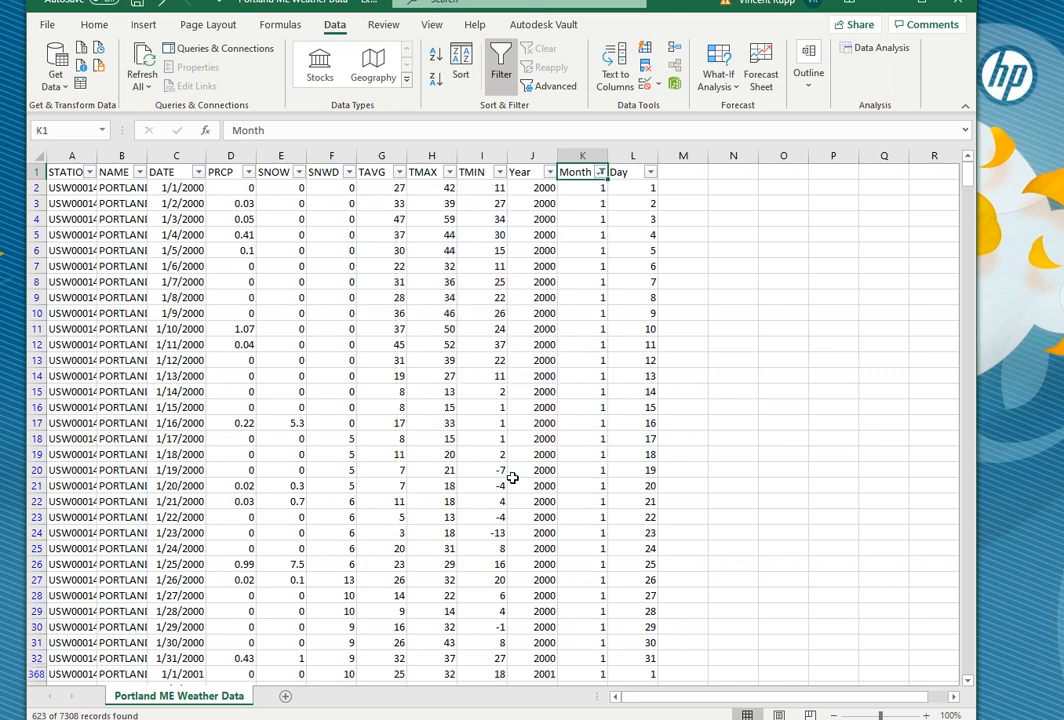
scroll("down", 3)
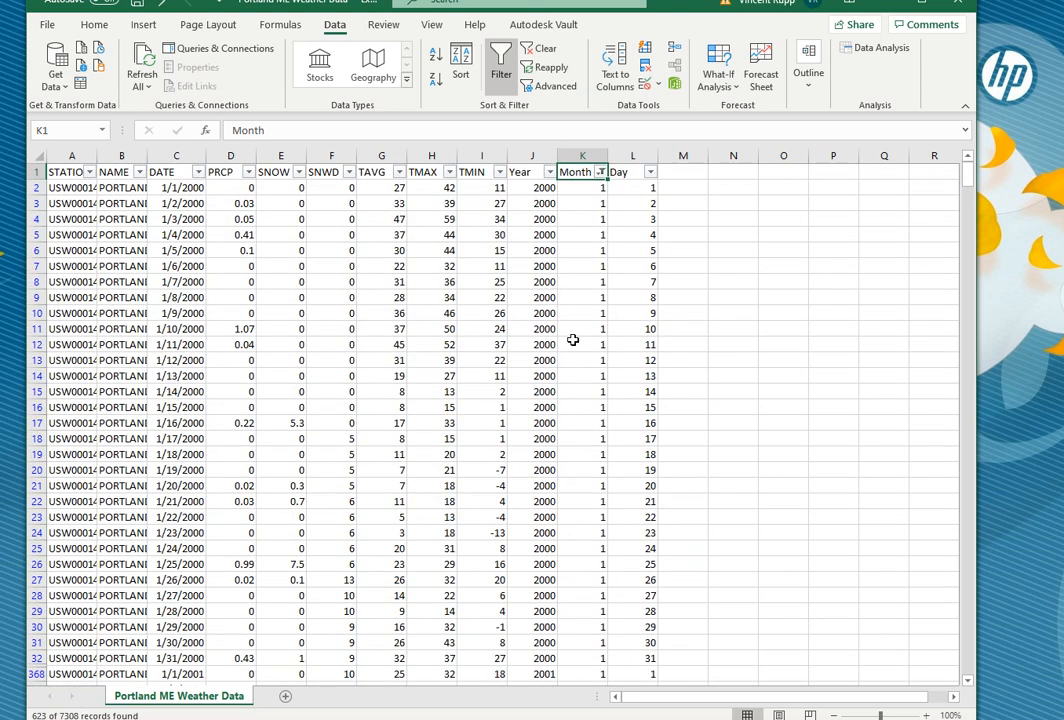
scroll("down", 3)
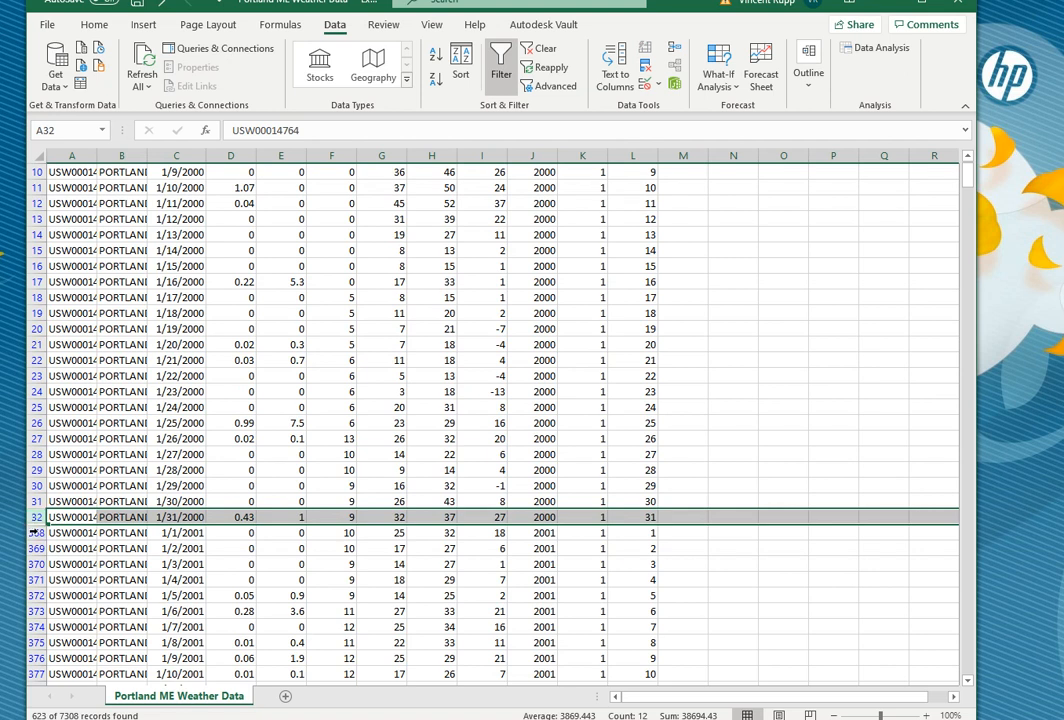
mouse_move(358, 488)
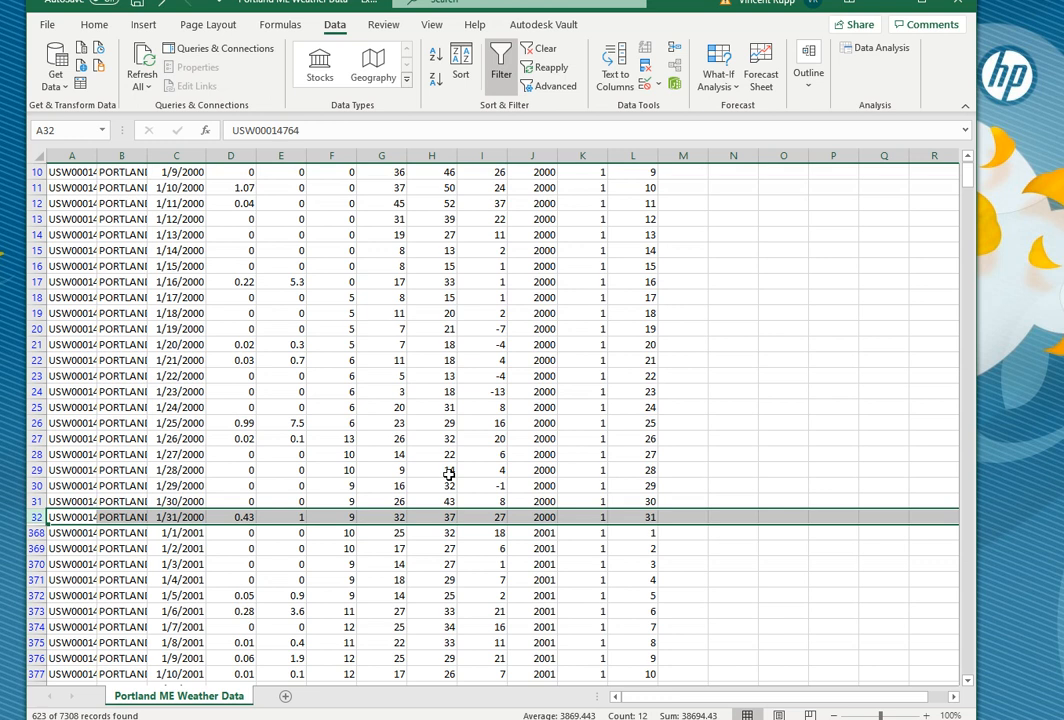
left_click(432, 470)
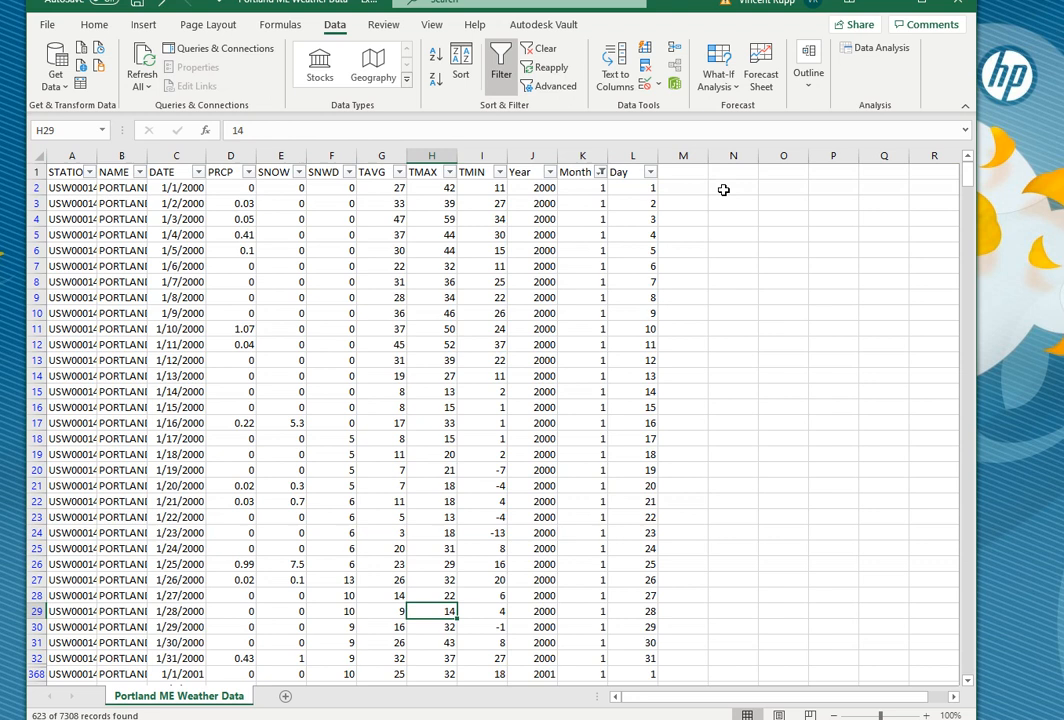
Step: Enter a 'Mean:' label and begin an =AVERAGE( formula beside it
type("Avera")
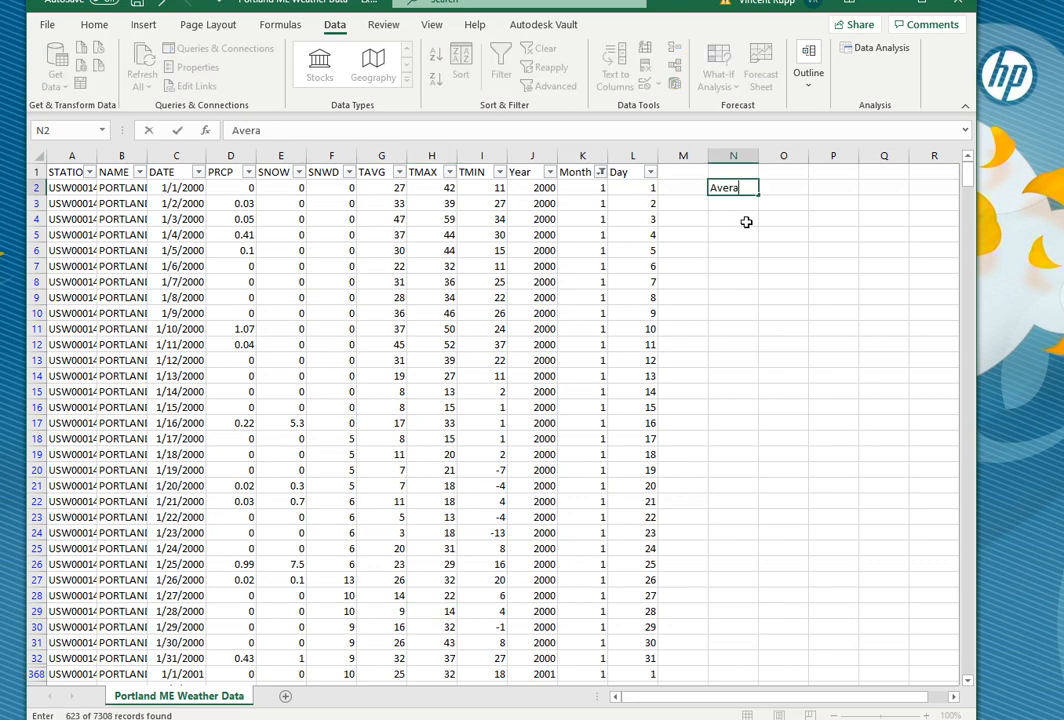
key("Escape")
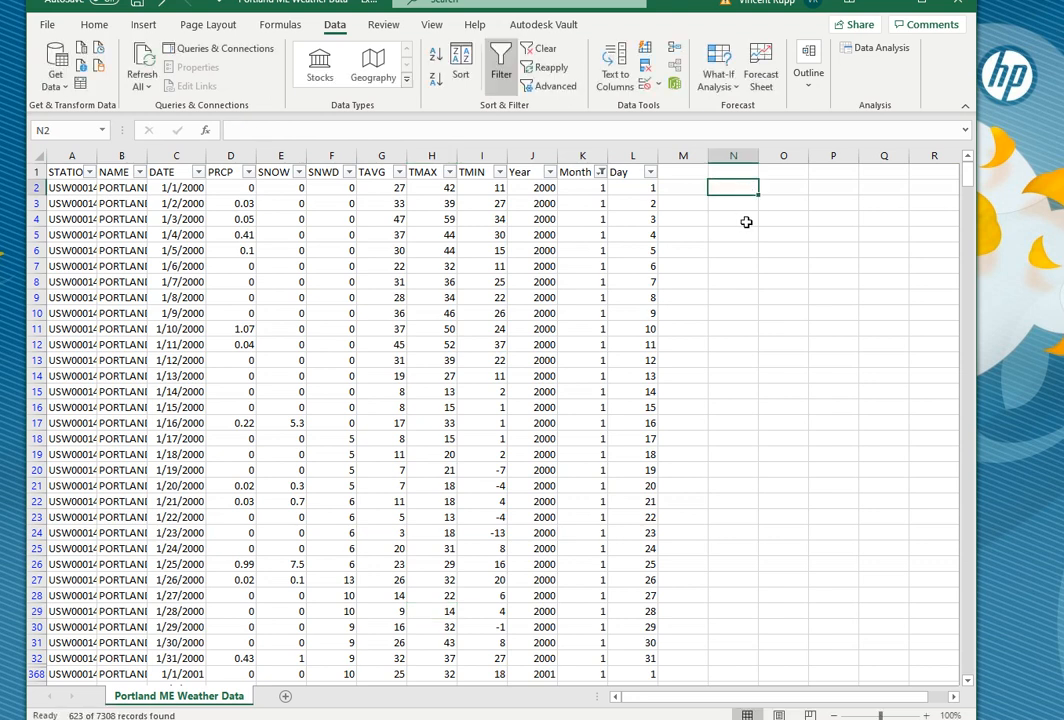
type("Mean:")
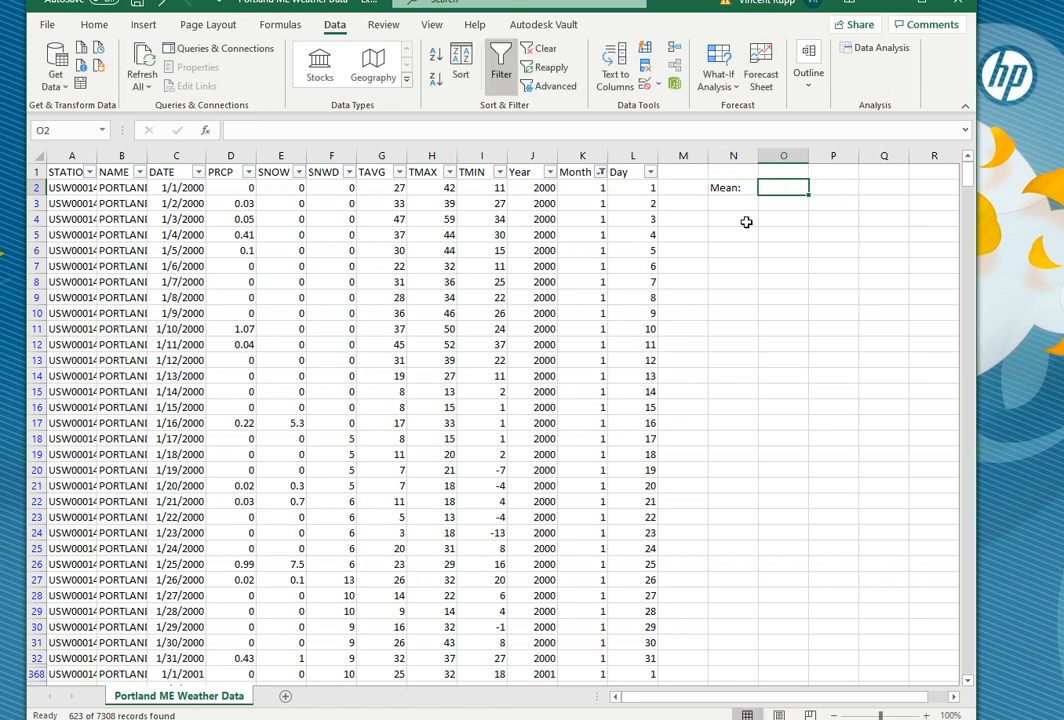
type("=average")
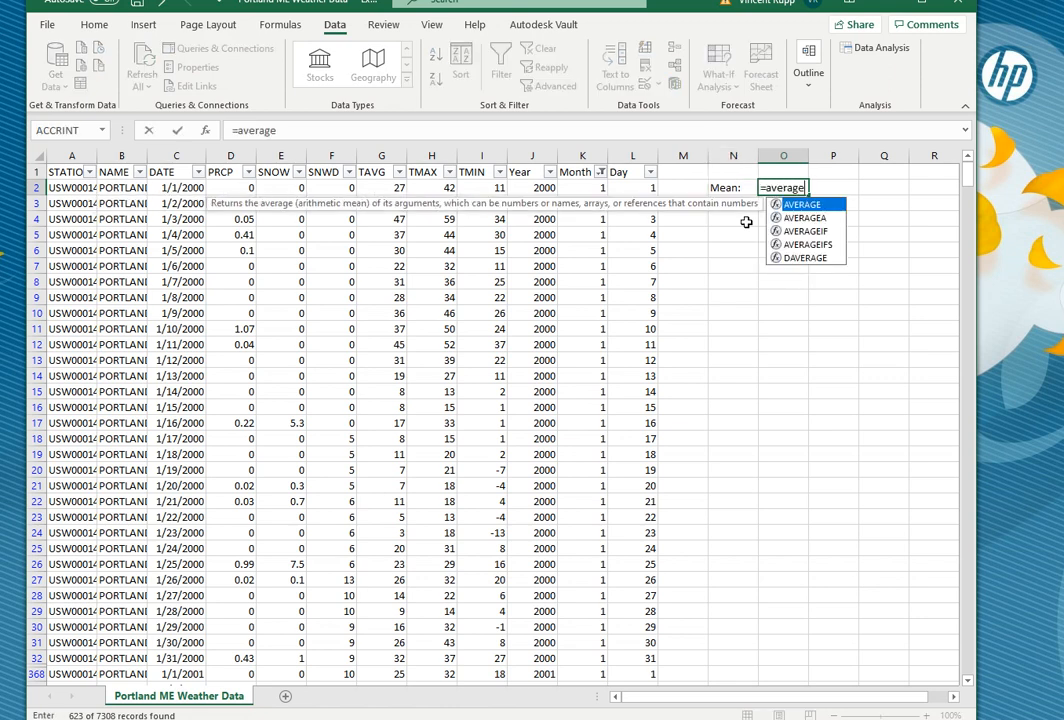
type("(")
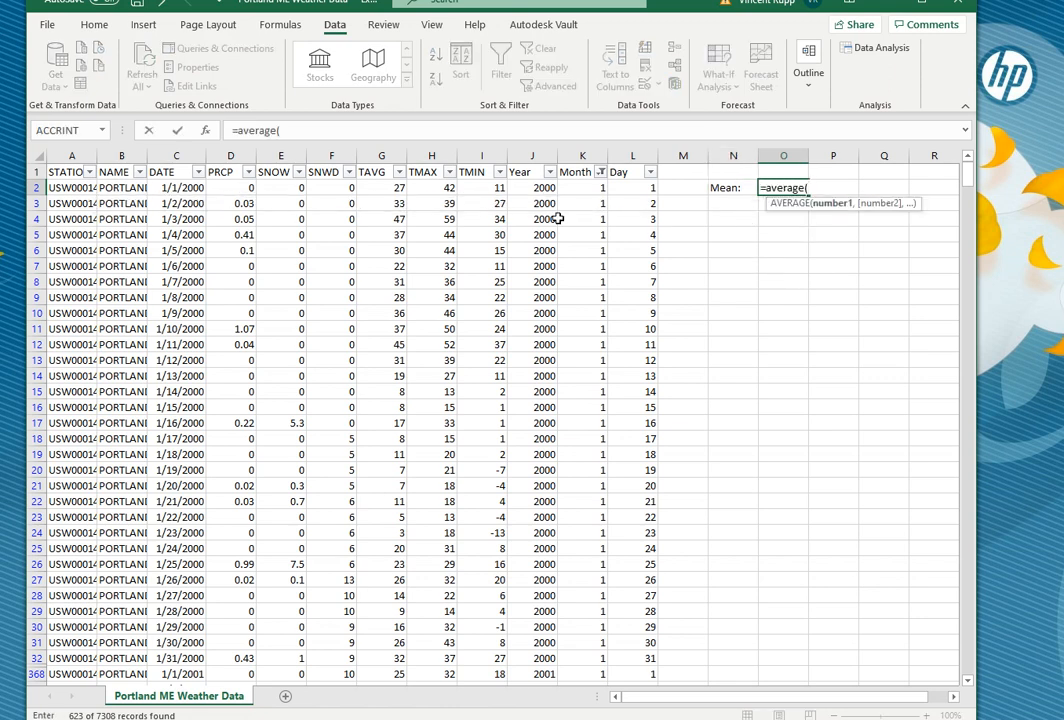
Step: Average the entire TMAX column with =AVERAGE(H:H), returning 56.27334
left_click(428, 188)
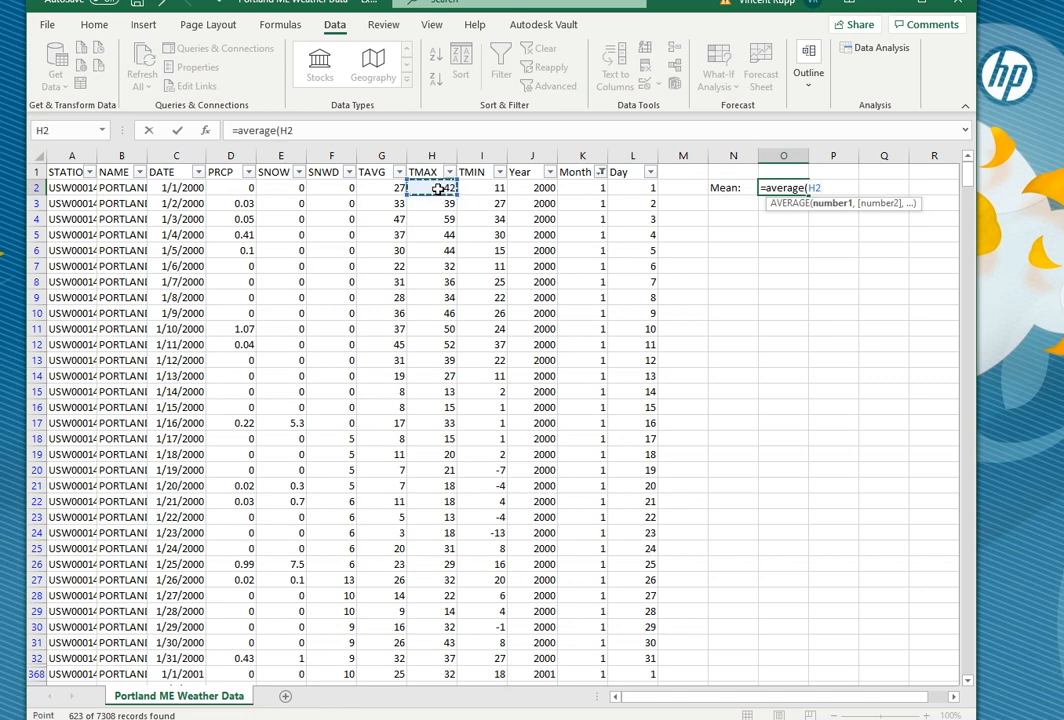
left_click_drag(432, 188, 432, 642)
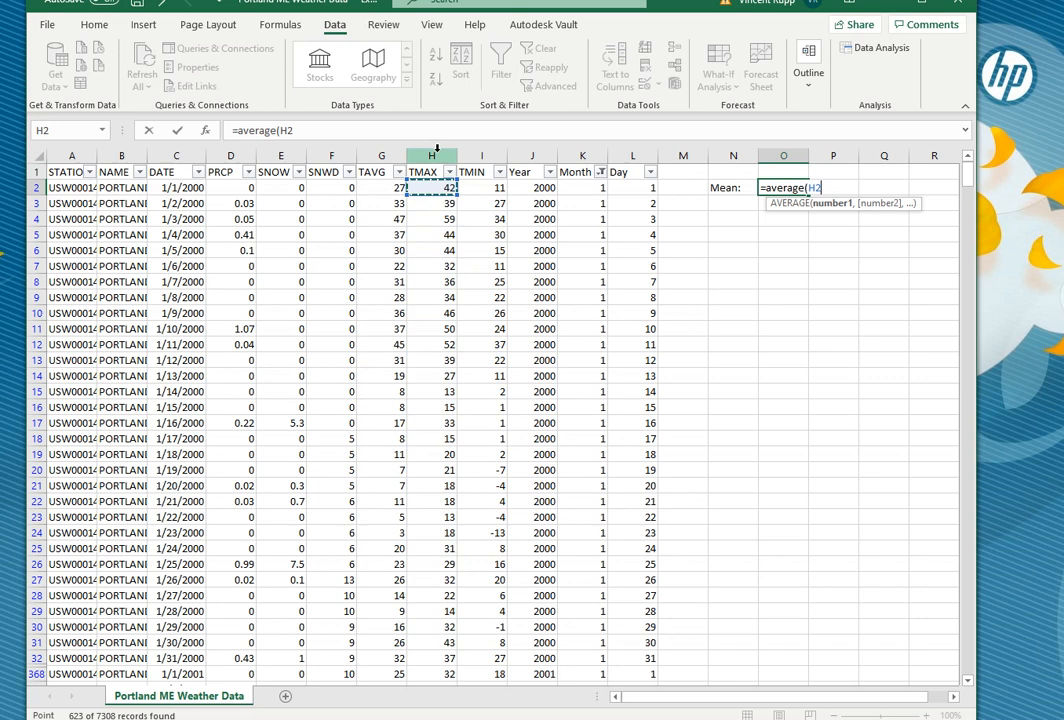
left_click(428, 156)
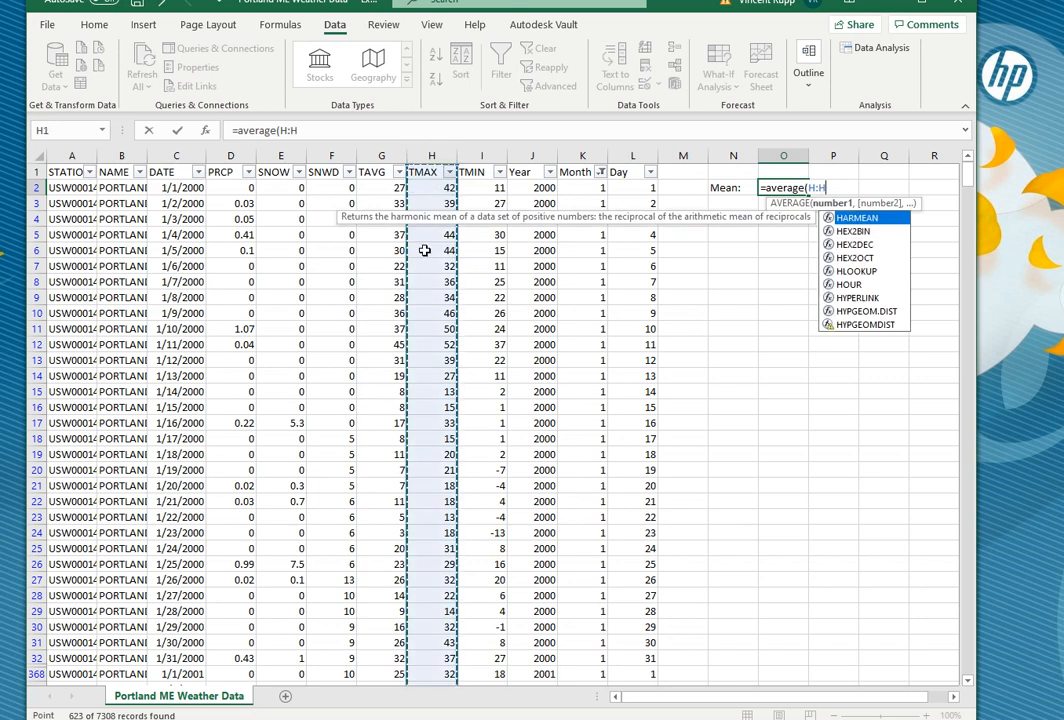
mouse_move(412, 228)
type(")")
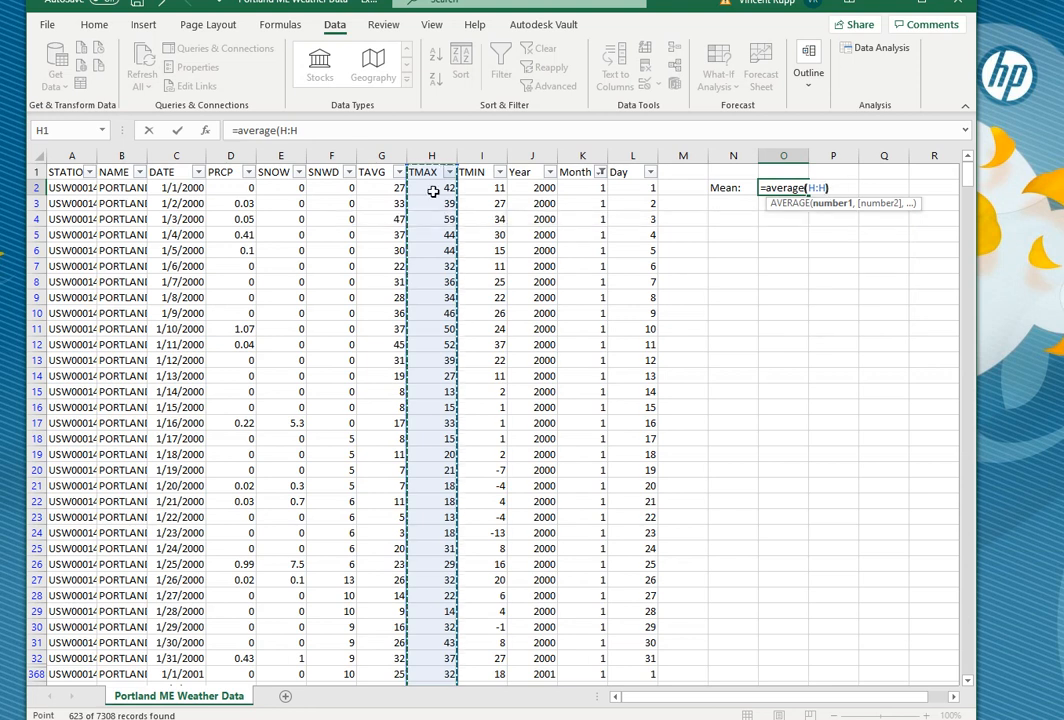
key("Enter")
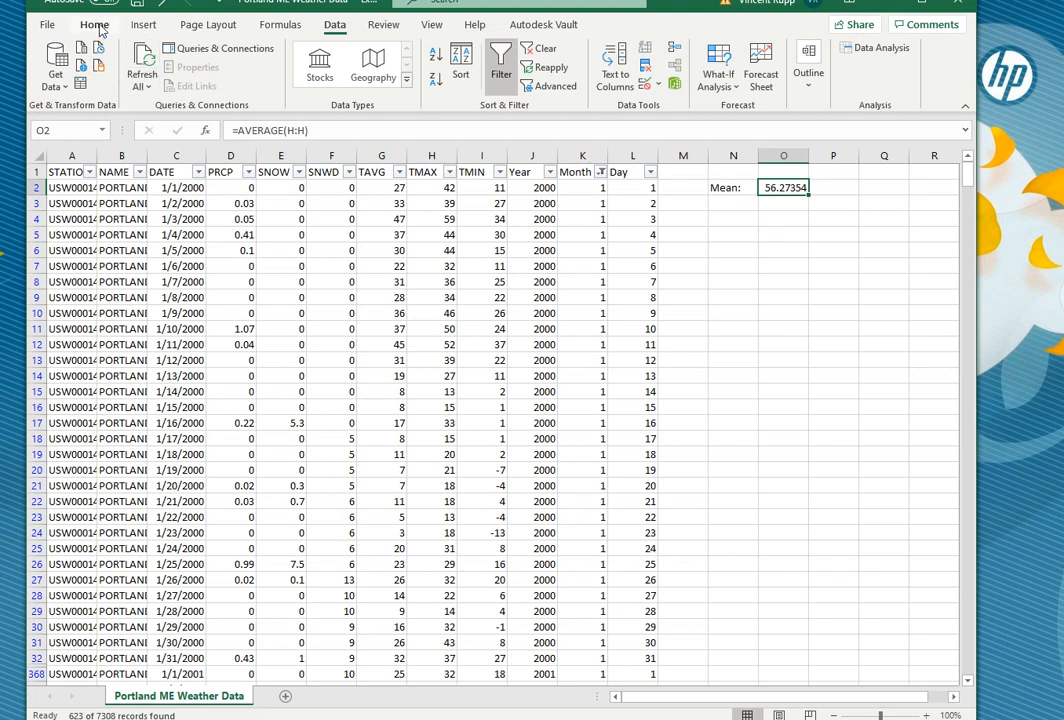
left_click(94, 30)
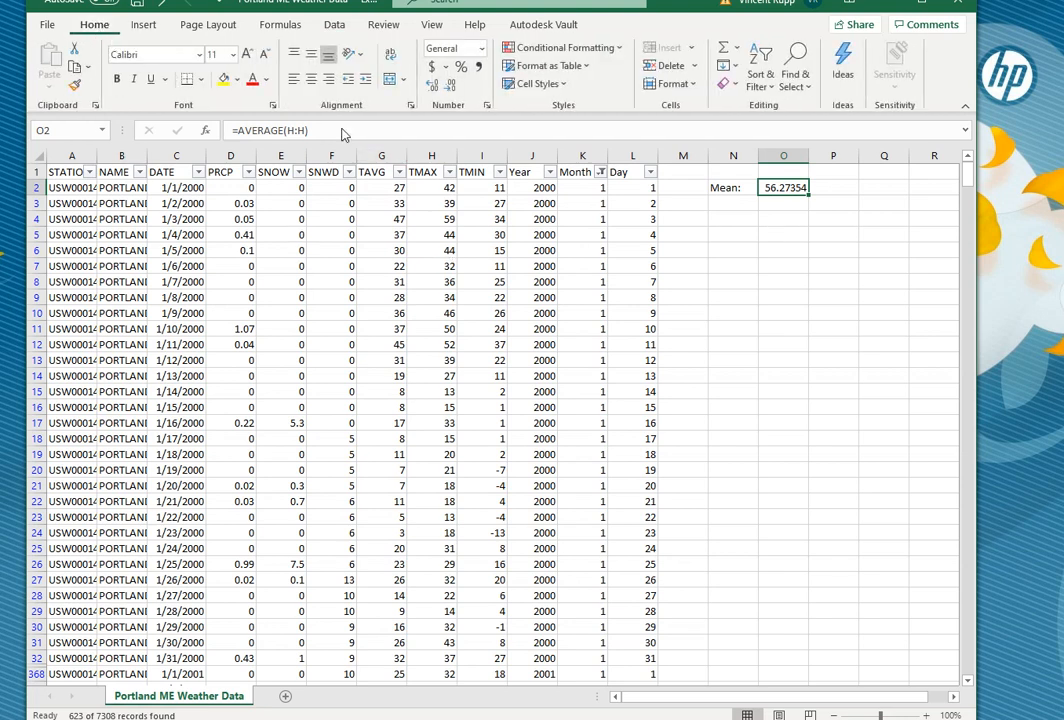
Step: Reduce the mean's displayed decimals so it reads 56.3
left_click(448, 92)
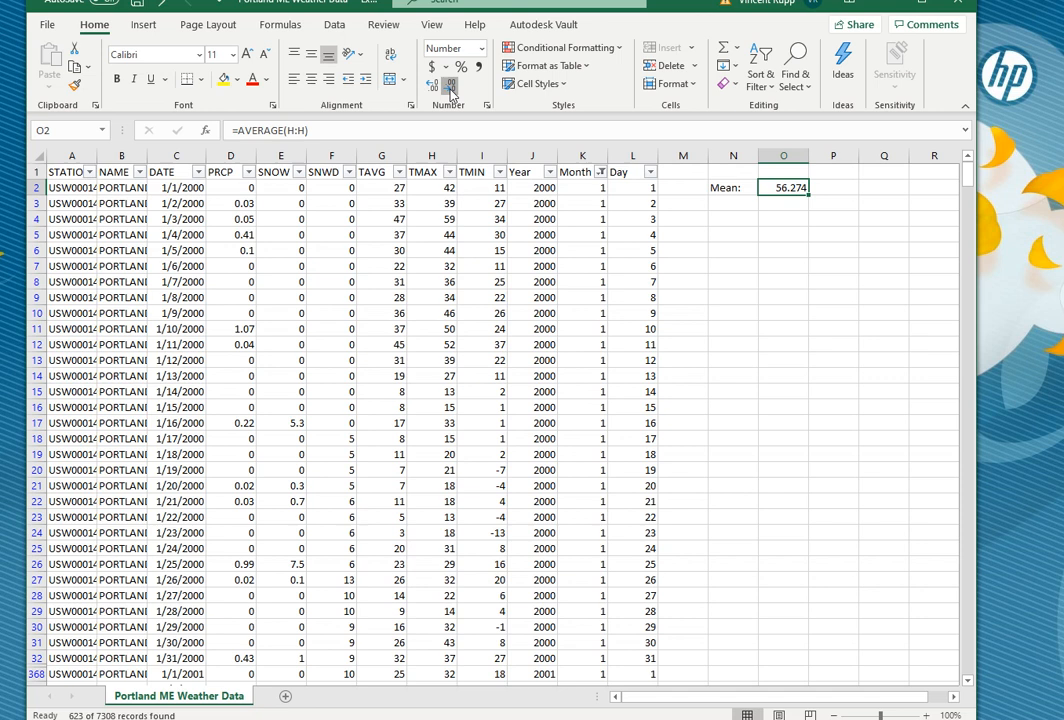
left_click(448, 84)
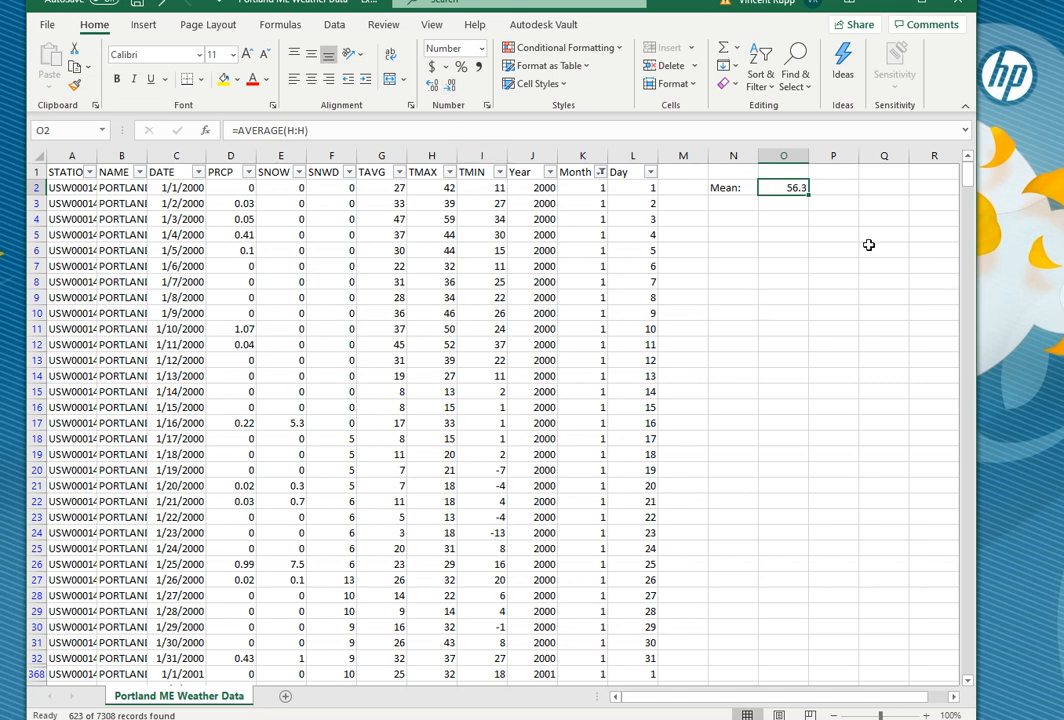
mouse_move(760, 232)
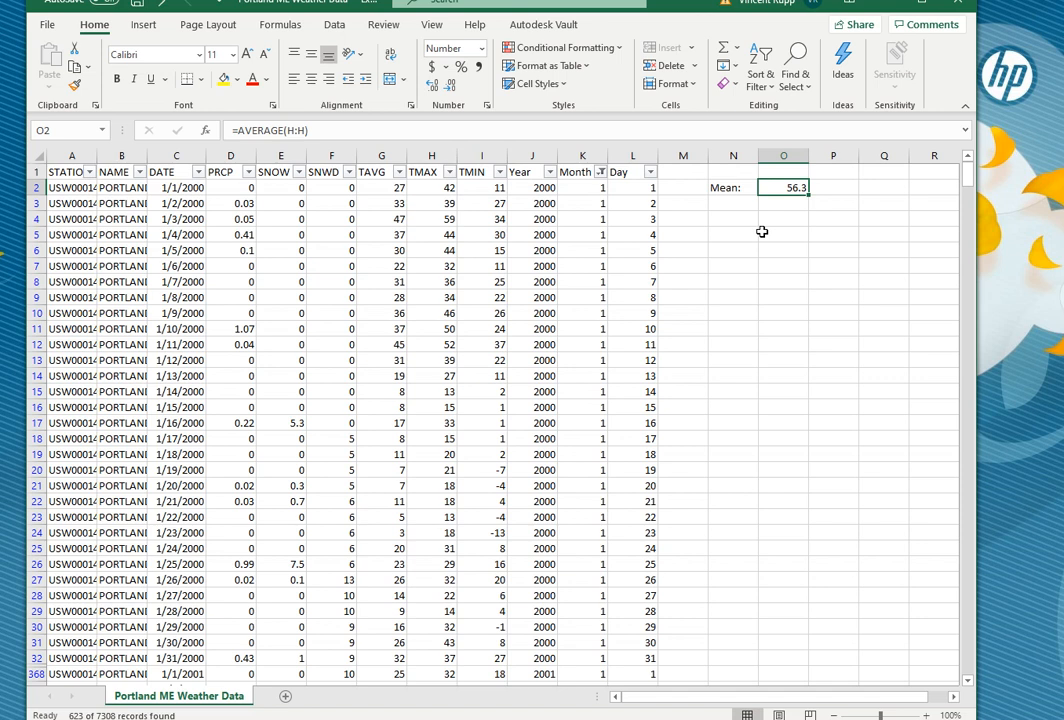
mouse_move(758, 232)
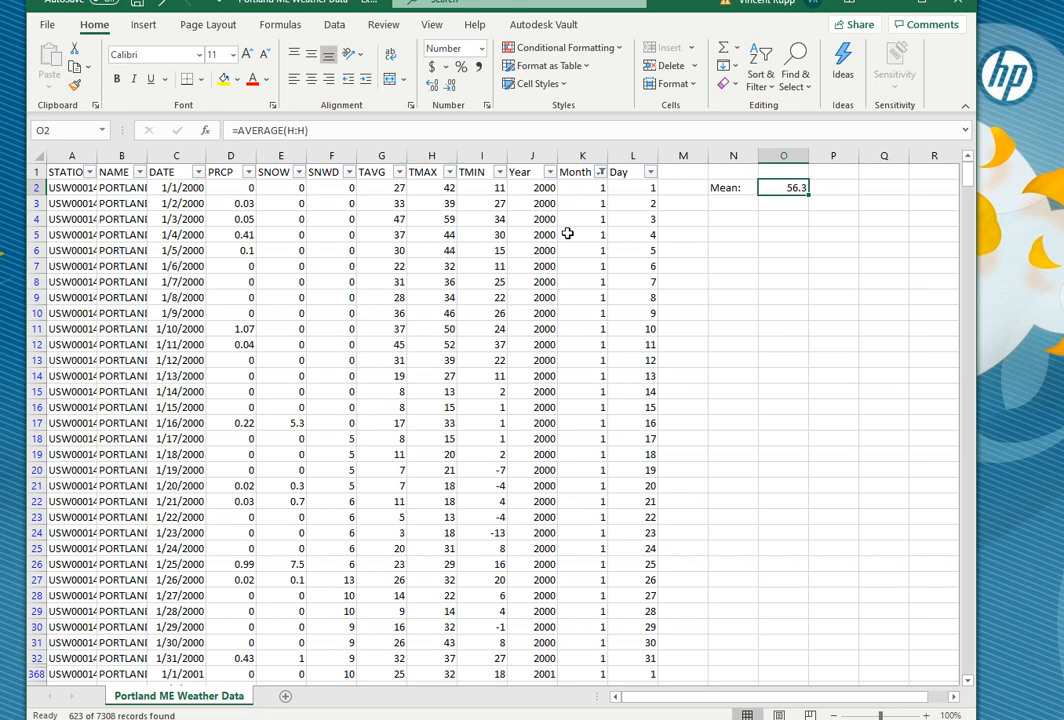
Step: Reset the Month filter to Select All so every month shows again
left_click(600, 172)
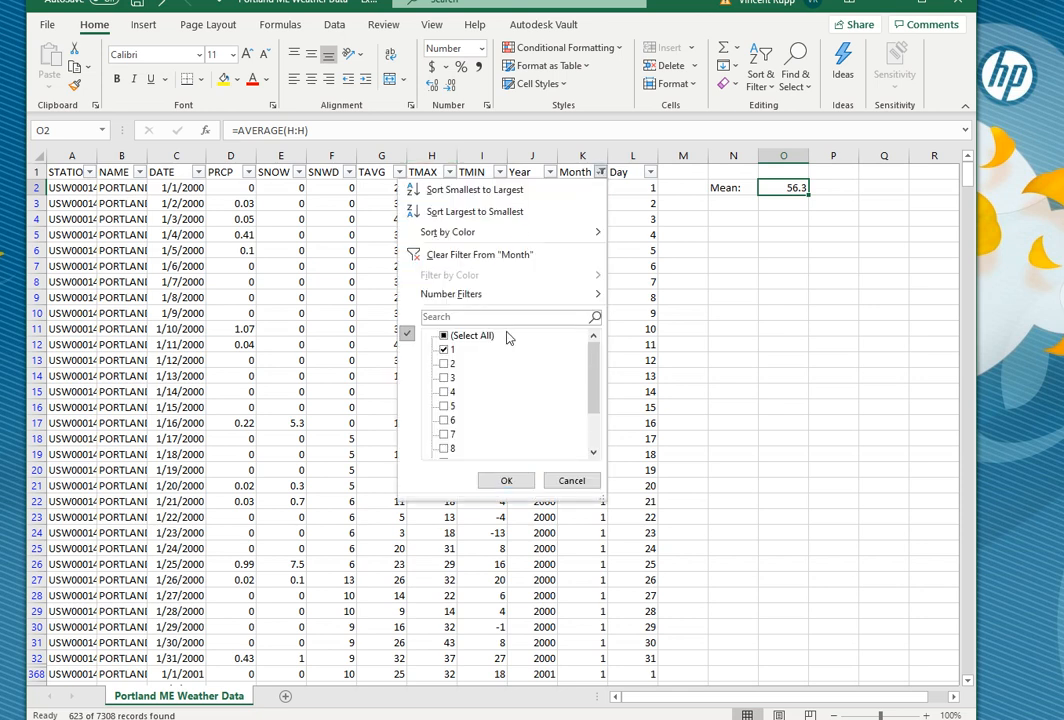
left_click(442, 364)
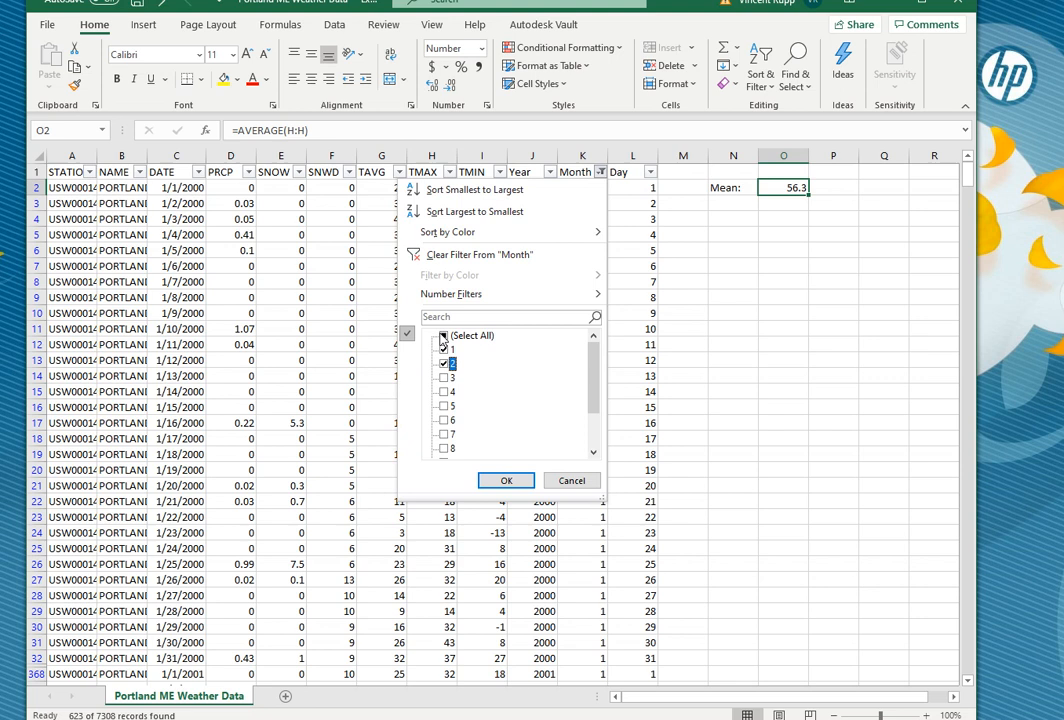
left_click(506, 480)
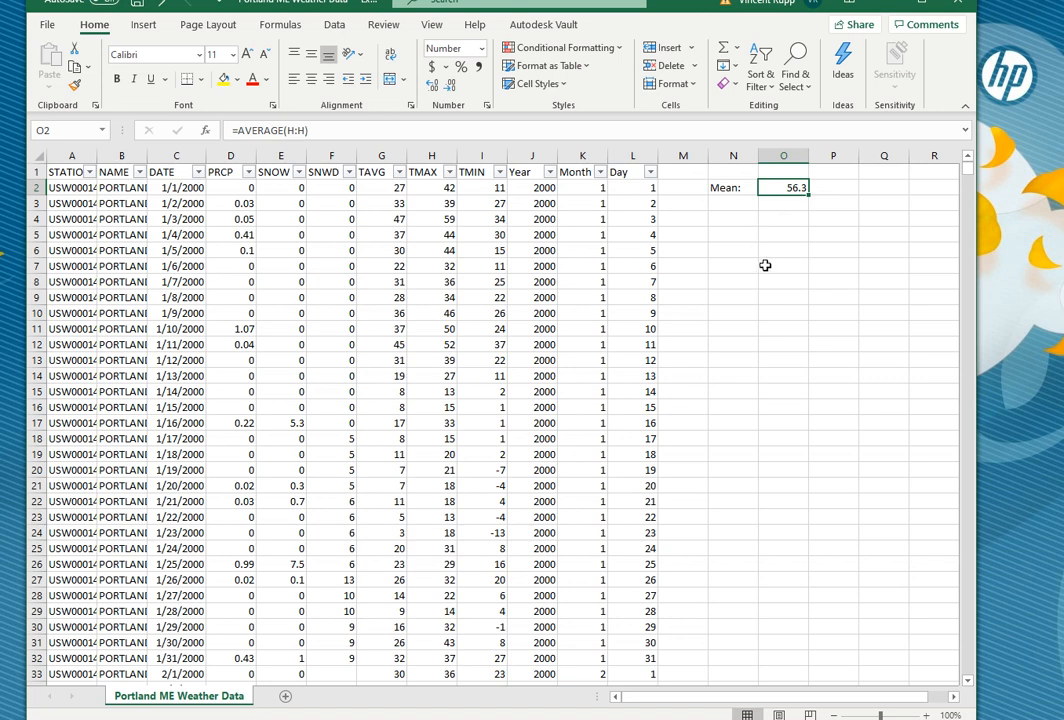
mouse_move(762, 260)
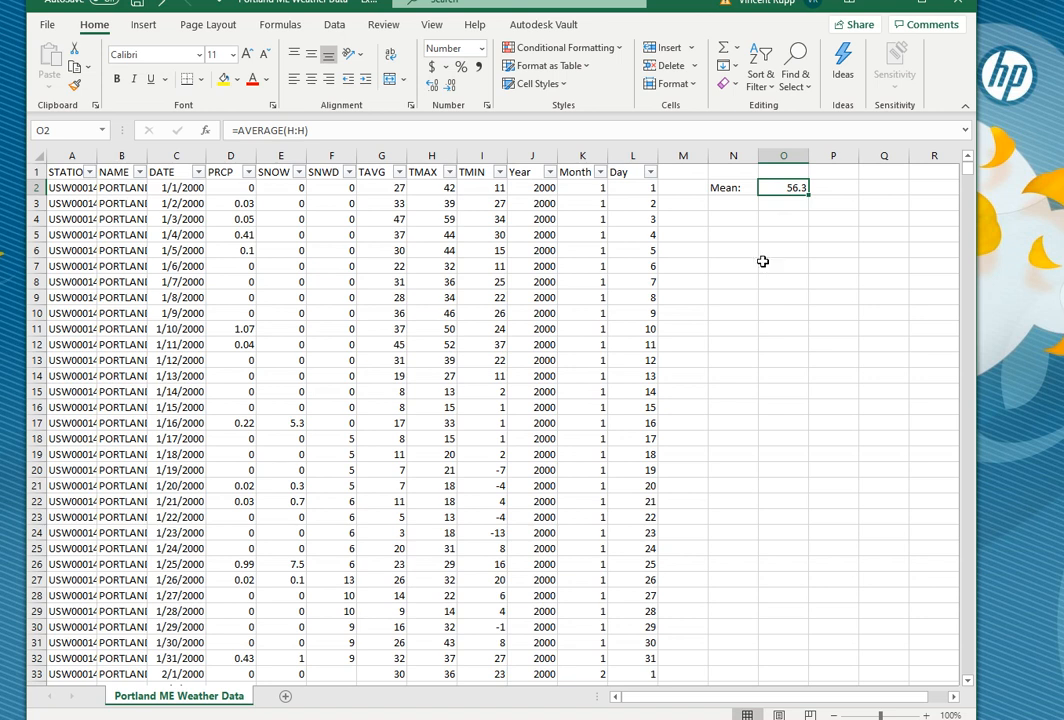
mouse_move(744, 274)
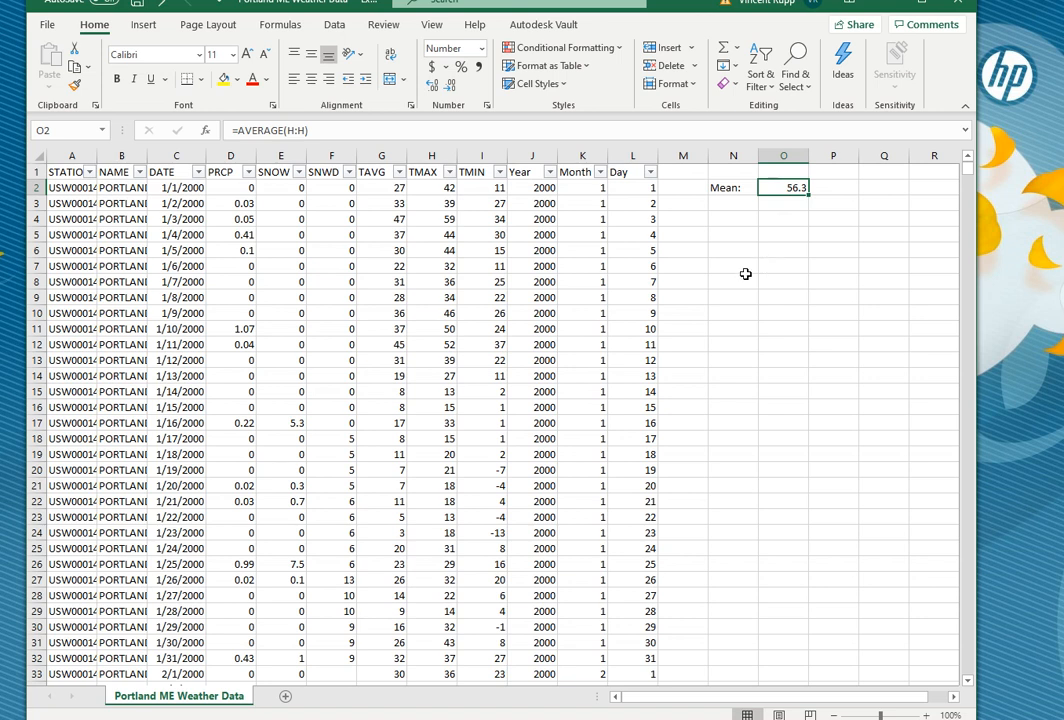
mouse_move(592, 204)
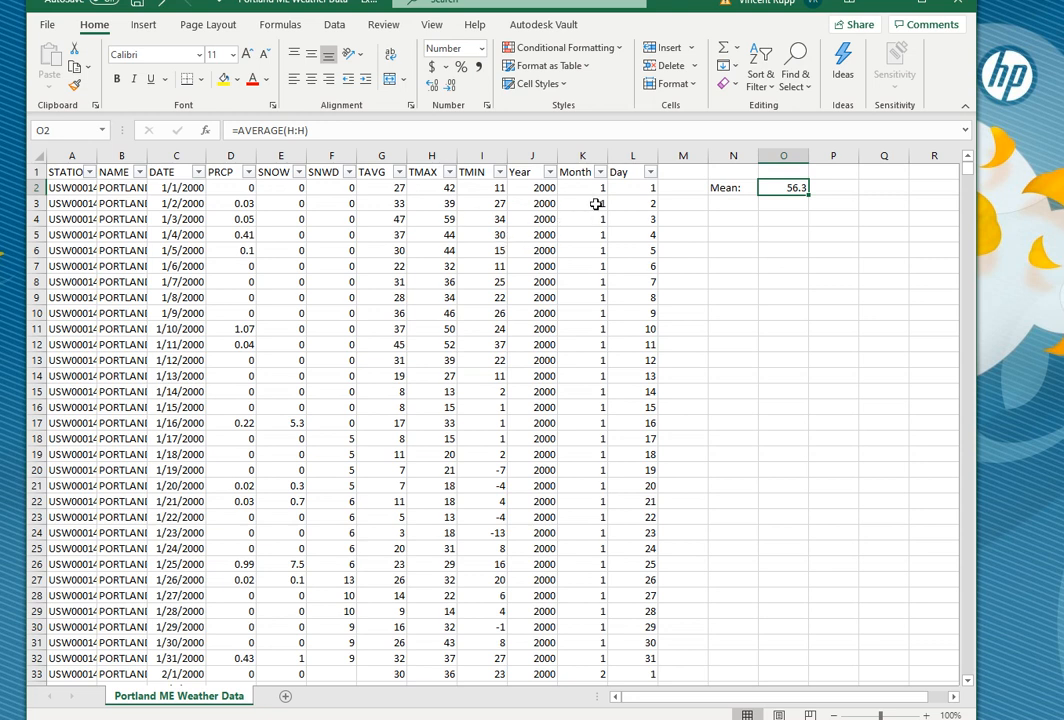
mouse_move(736, 202)
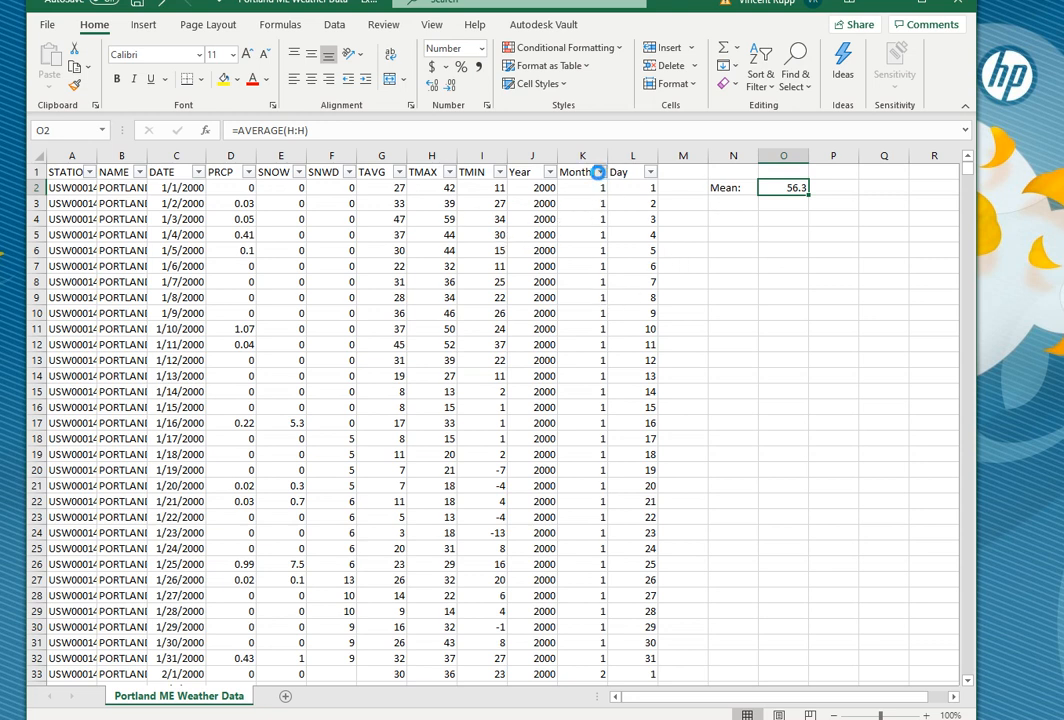
Step: Refilter Month to January only and add a new sheet to hold the copied data
left_click(596, 172)
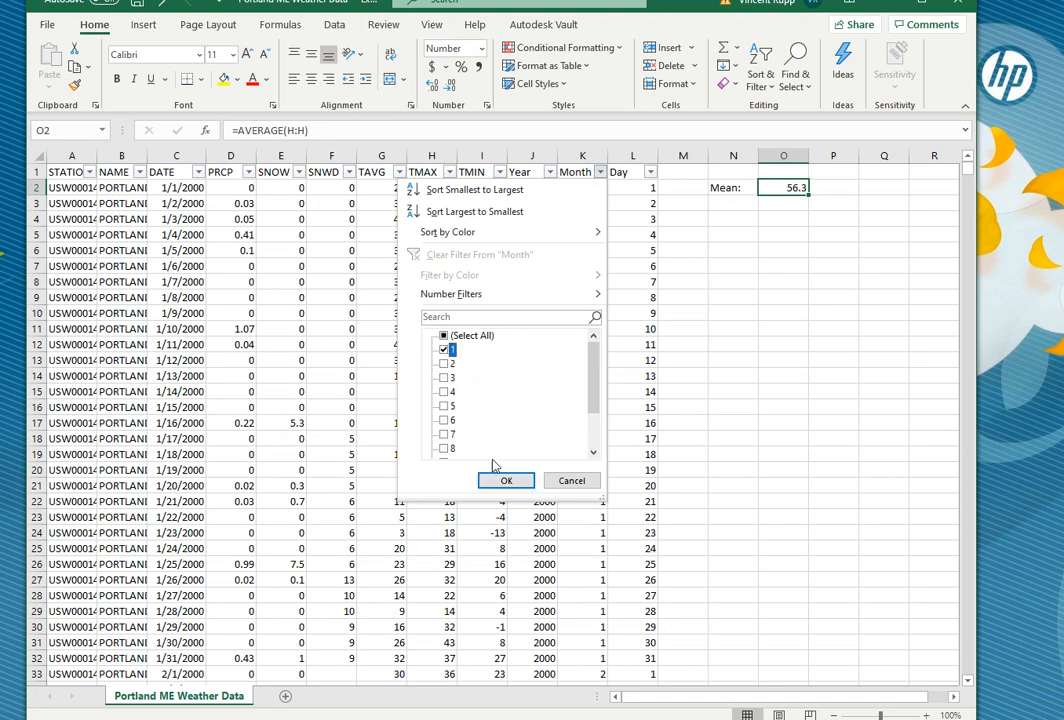
left_click(504, 480)
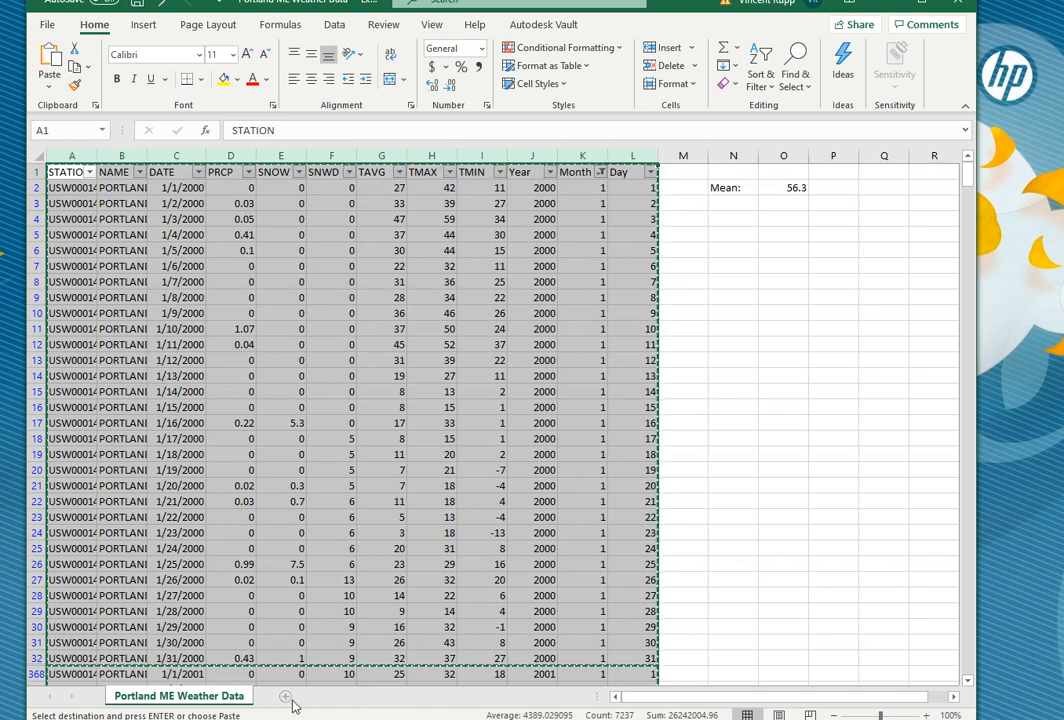
left_click(288, 696)
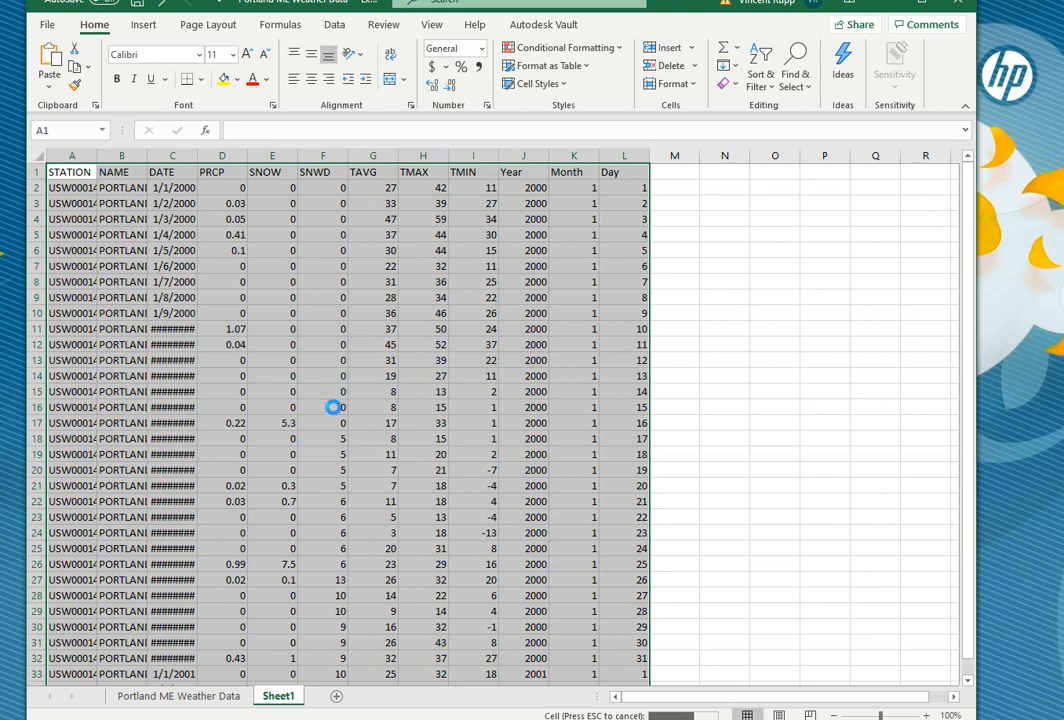
mouse_move(340, 324)
type("JanData")
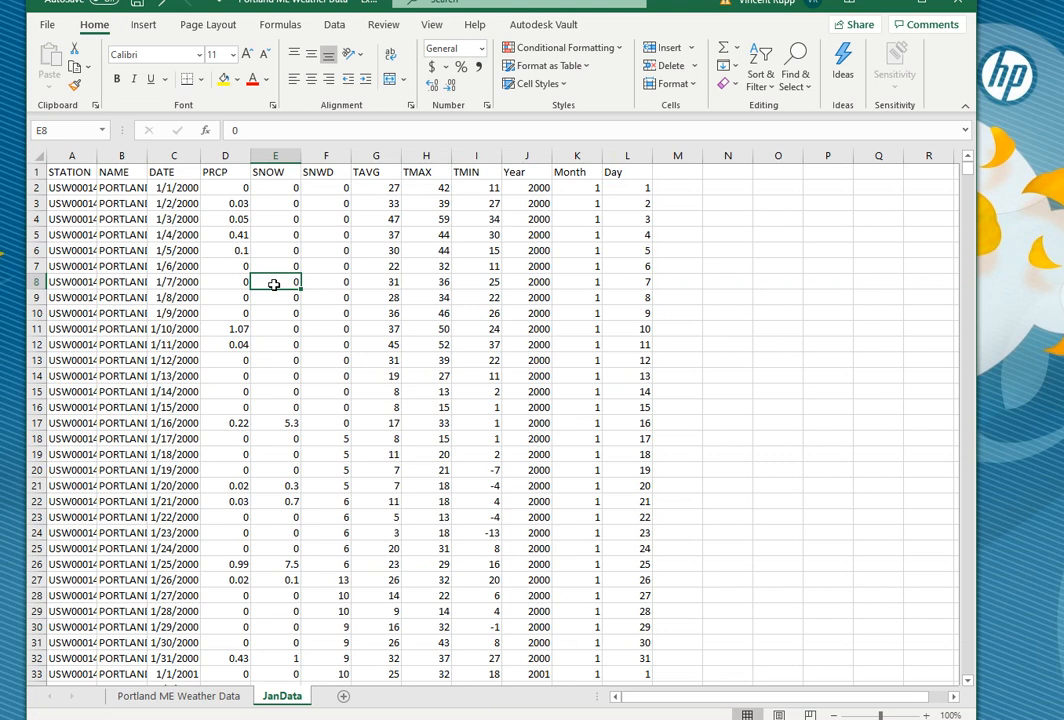
mouse_move(286, 292)
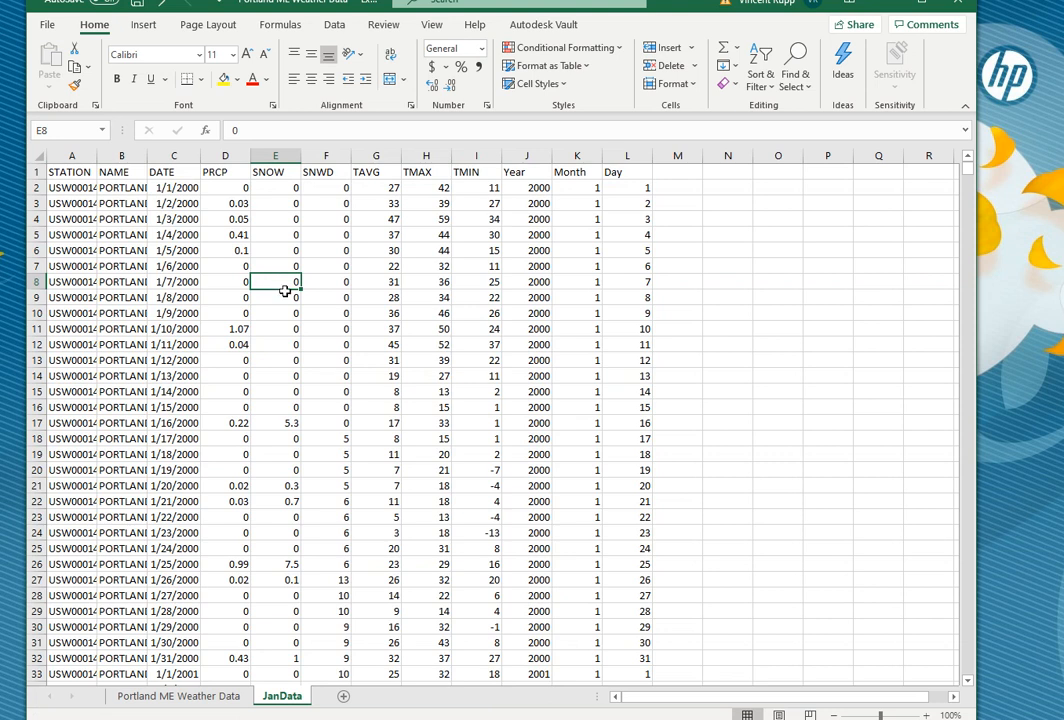
Step: Enter =AVERAGE(H:H) beside the Mean label on JanData, returning 32.03 for TMAX
scroll("down", 3)
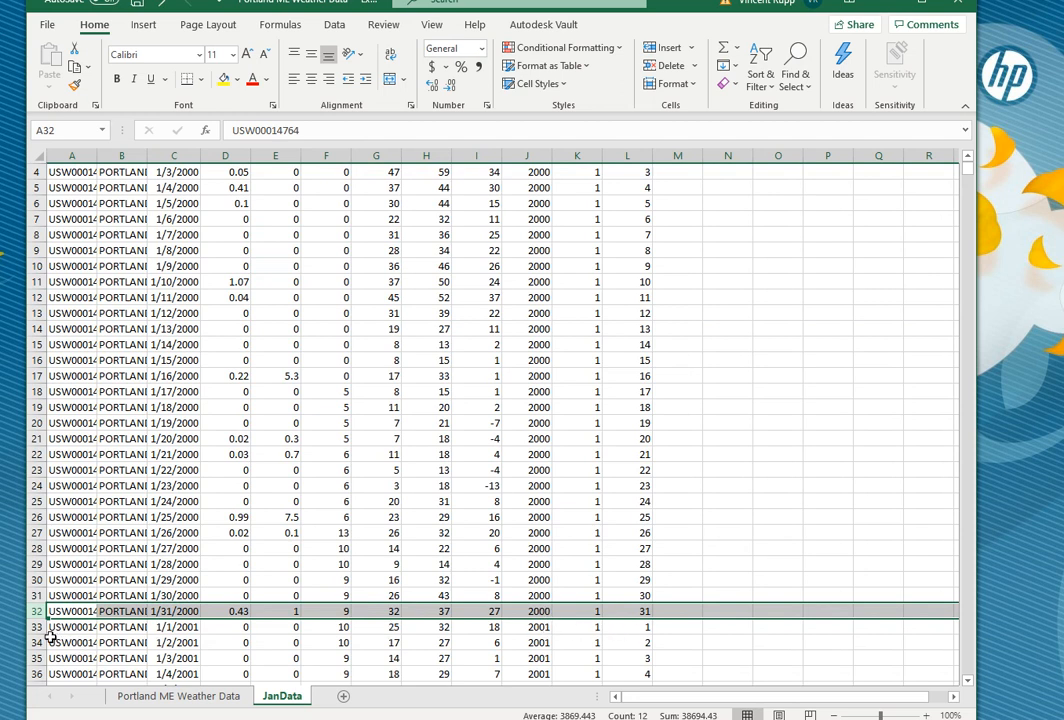
mouse_move(468, 422)
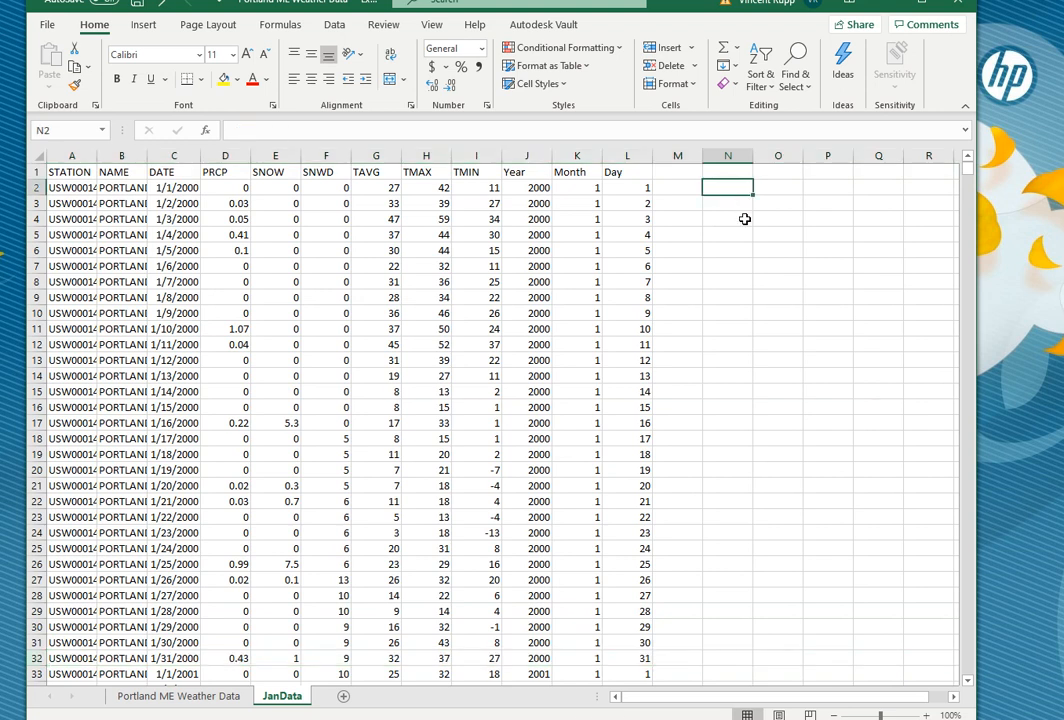
type("=average(")
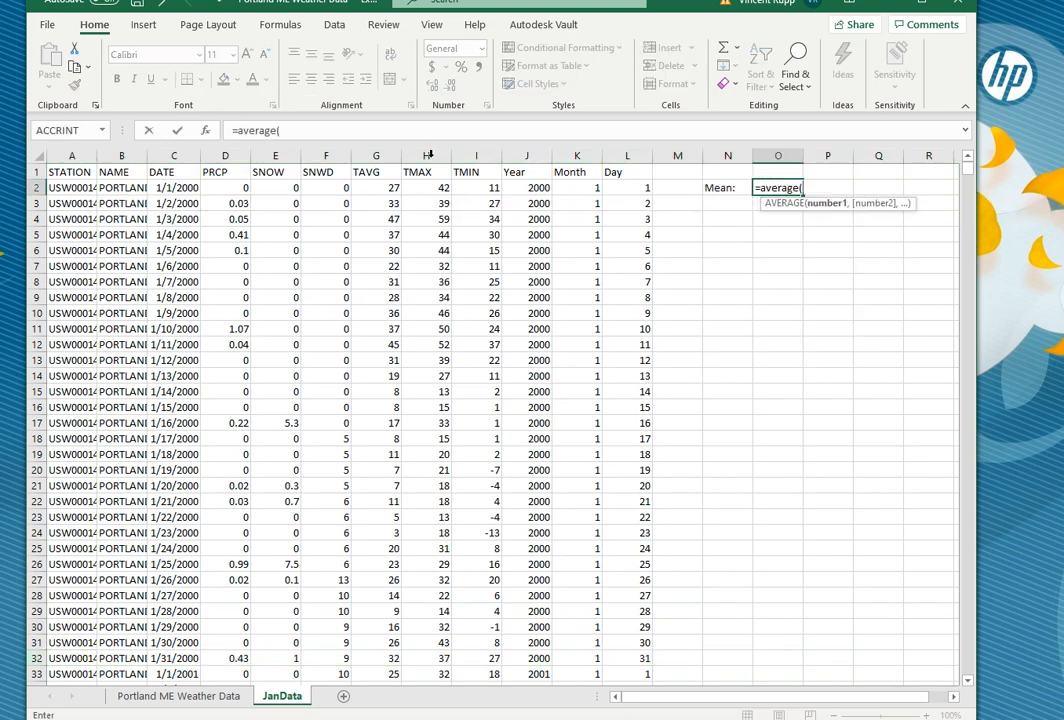
left_click(424, 156)
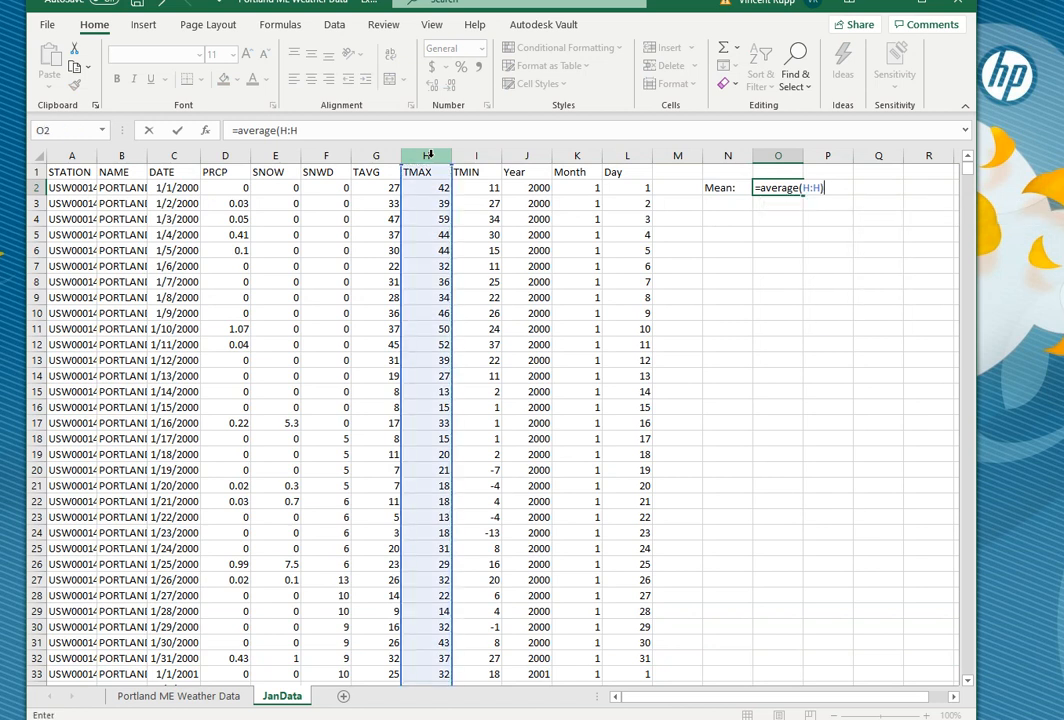
key("Enter")
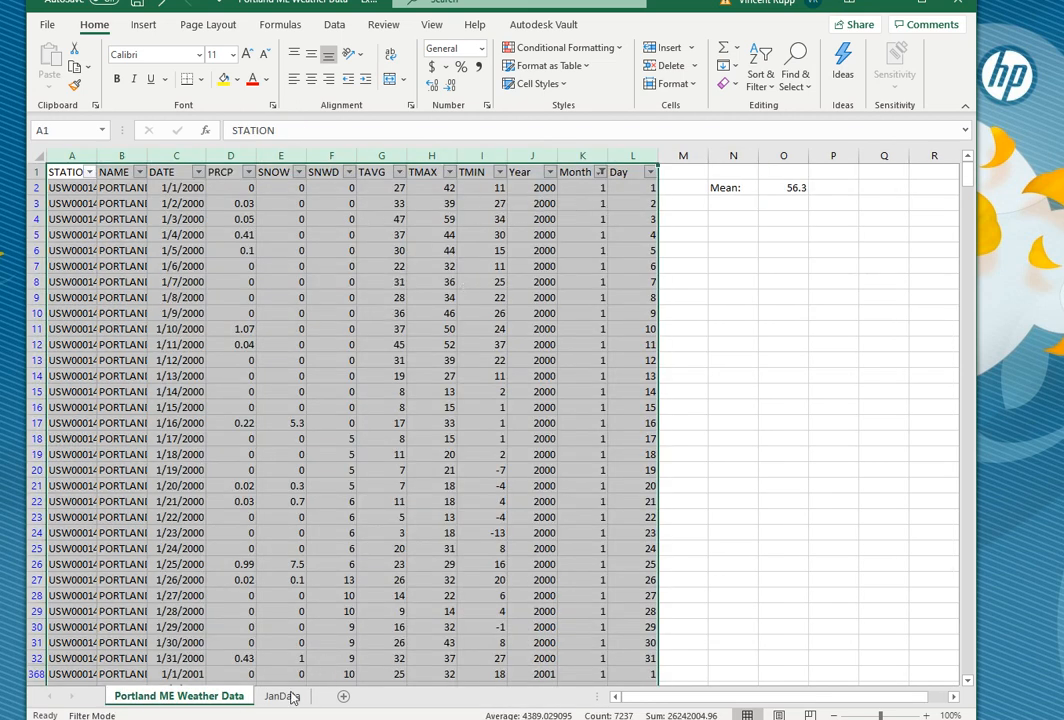
left_click(280, 696)
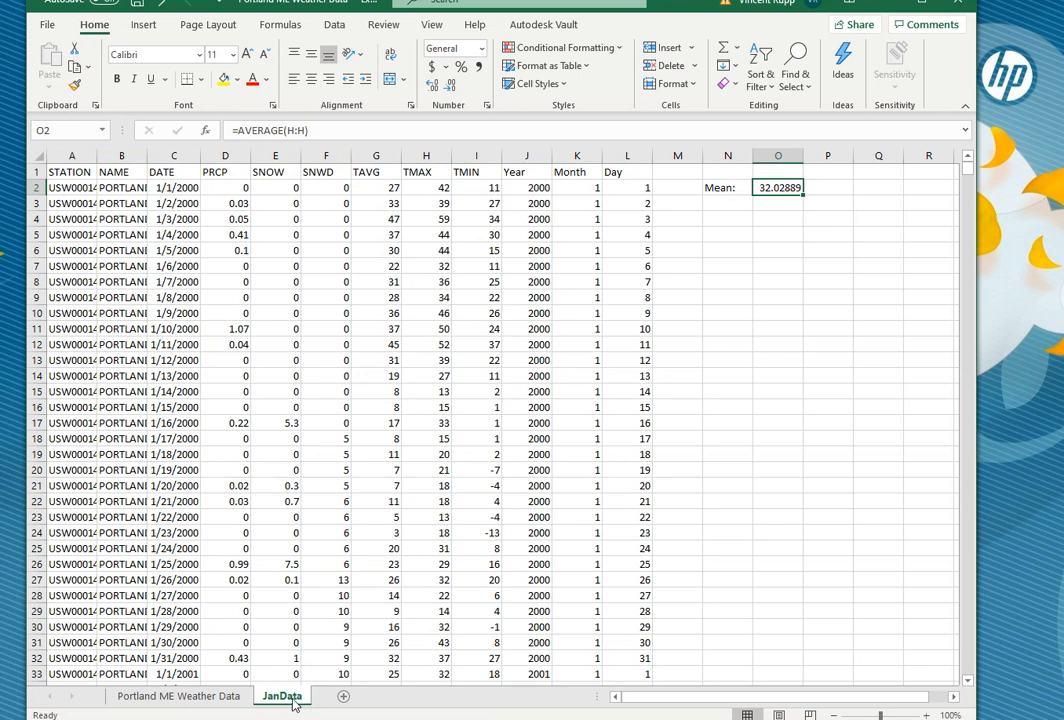
mouse_move(252, 546)
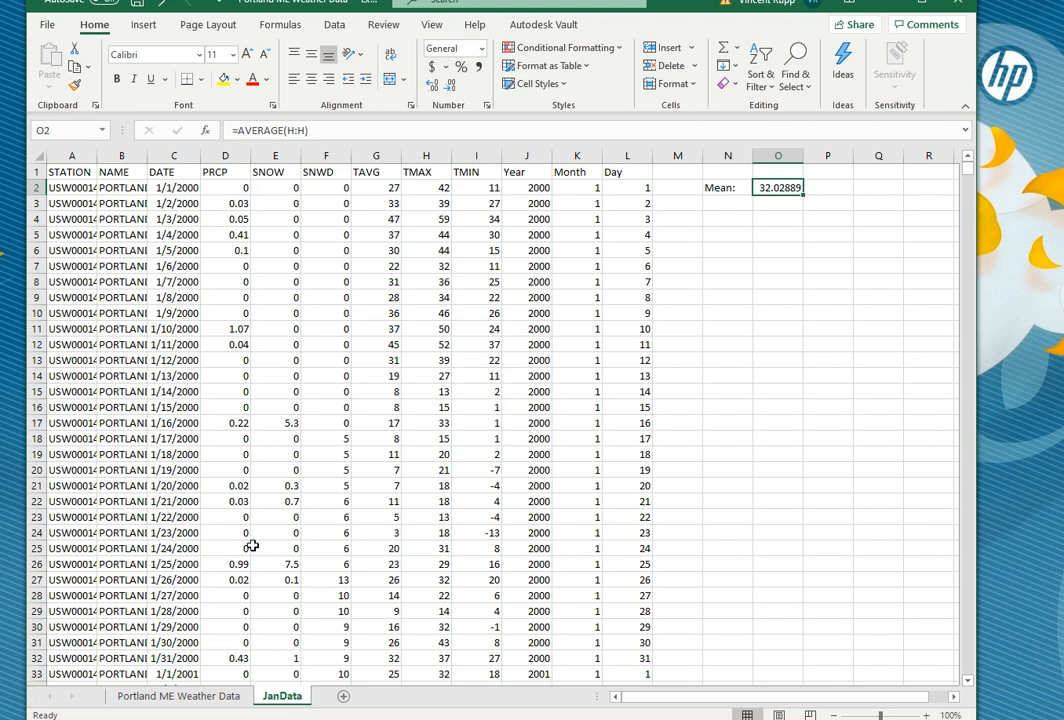